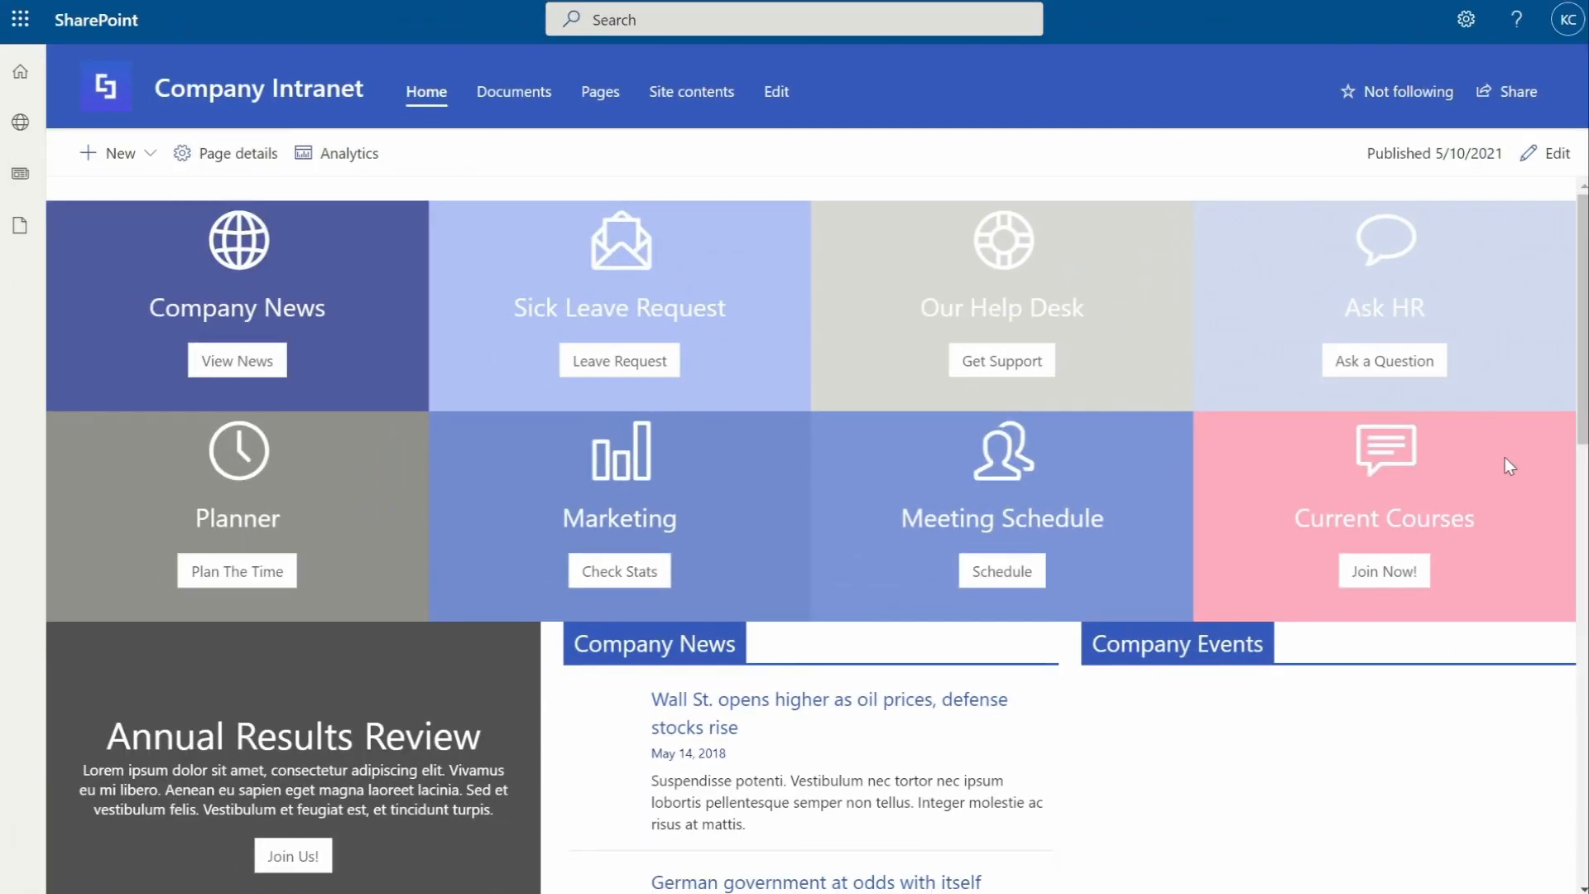
# Title the empty third panel 'Company Events' and choose Events from ShortPoint Insert.
pyautogui.scroll(-3)
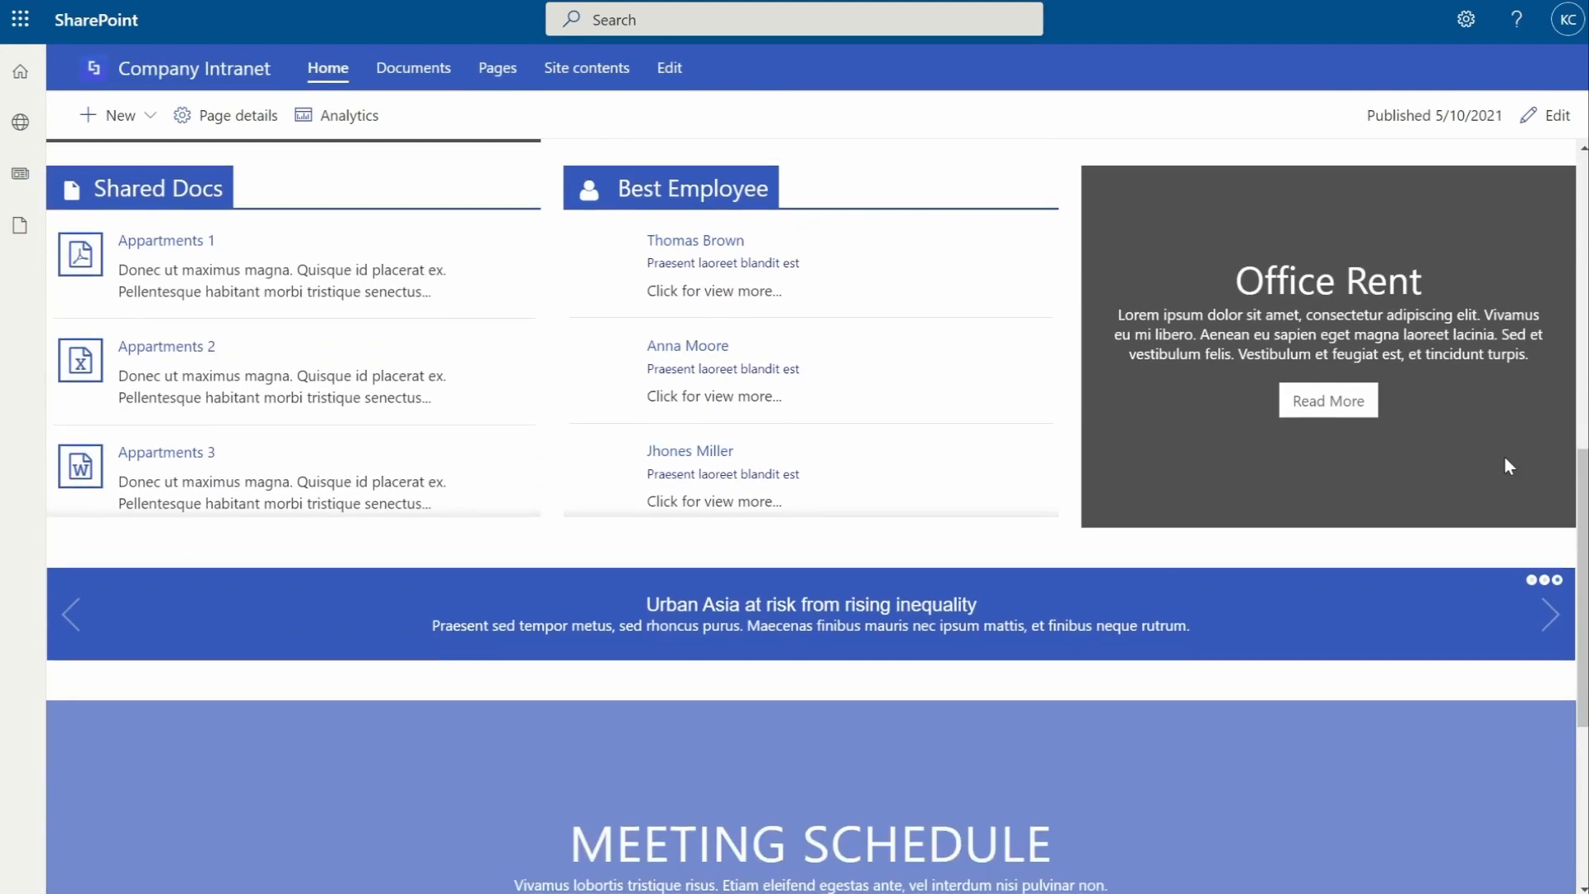
pyautogui.scroll(3)
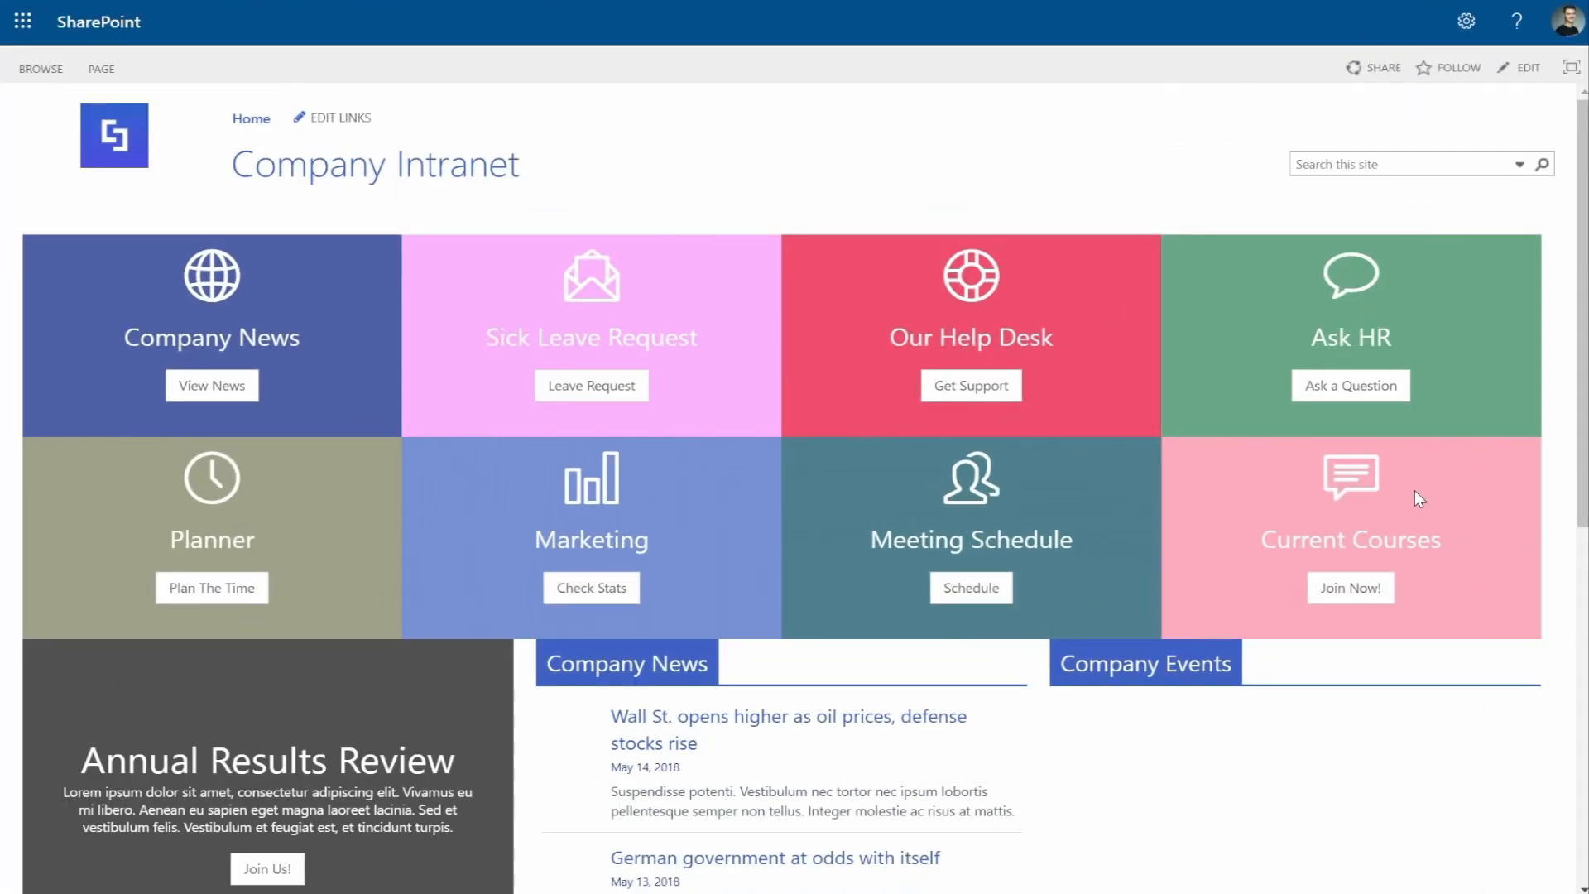
pyautogui.click(1517, 67)
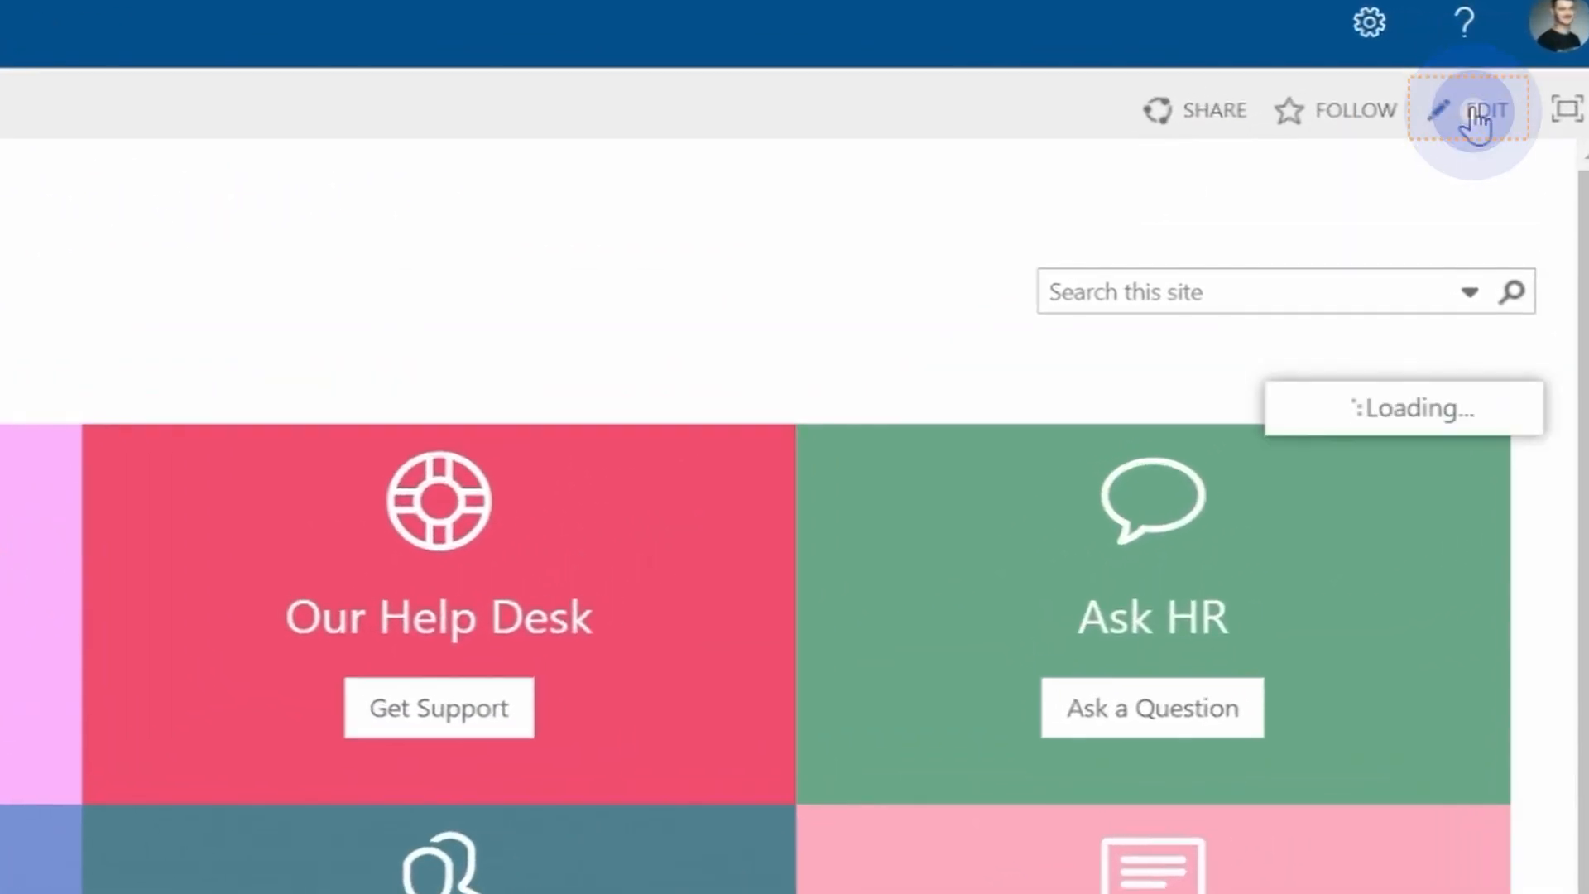
pyautogui.click(1487, 109)
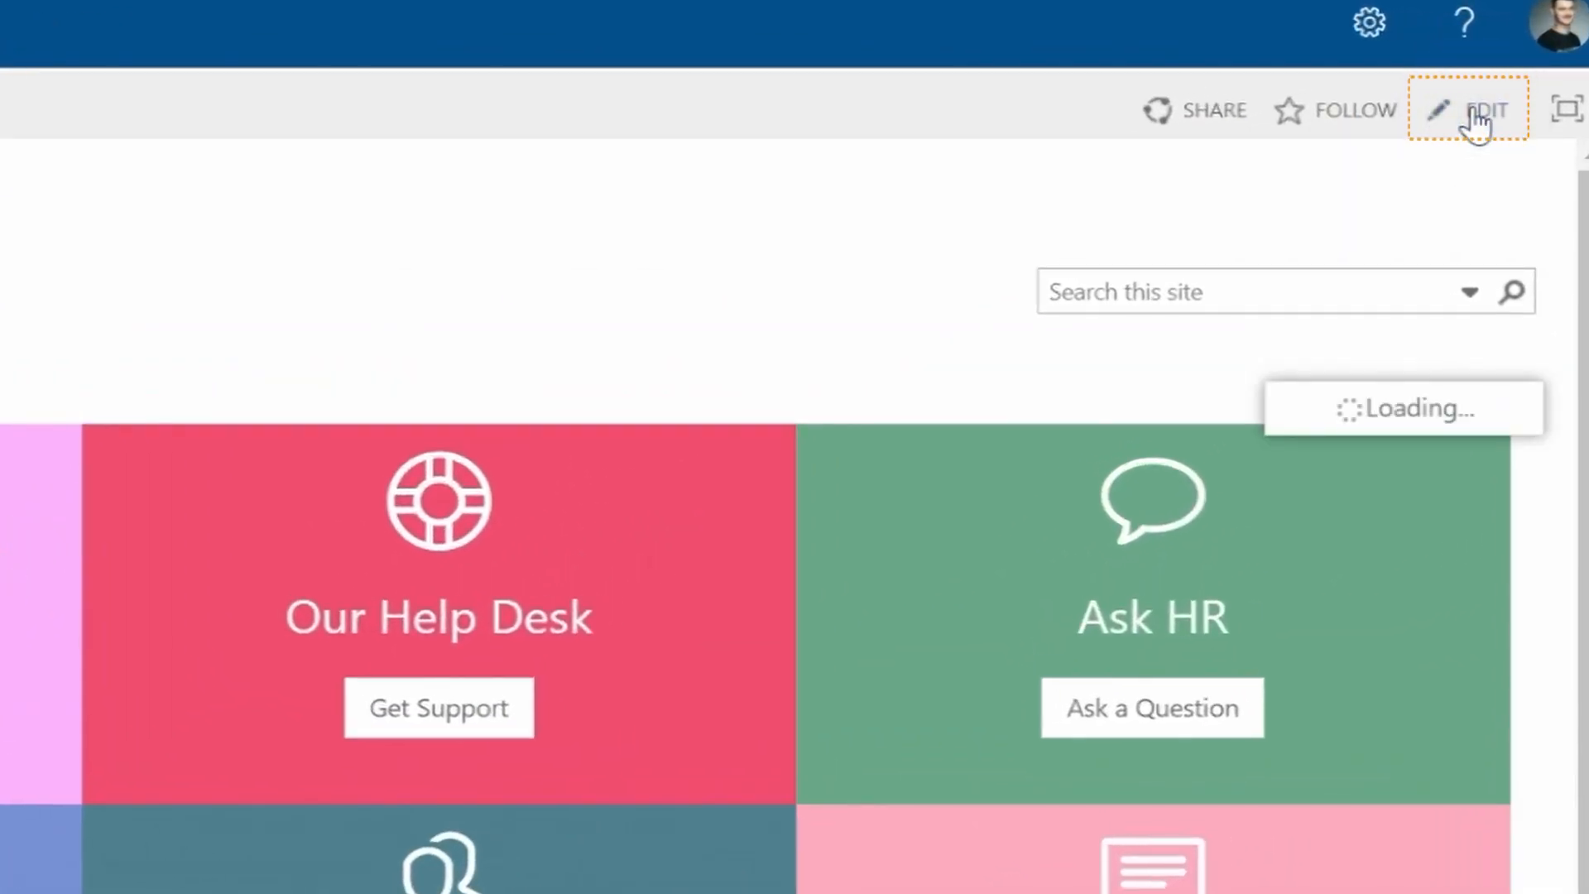
pyautogui.click(1484, 110)
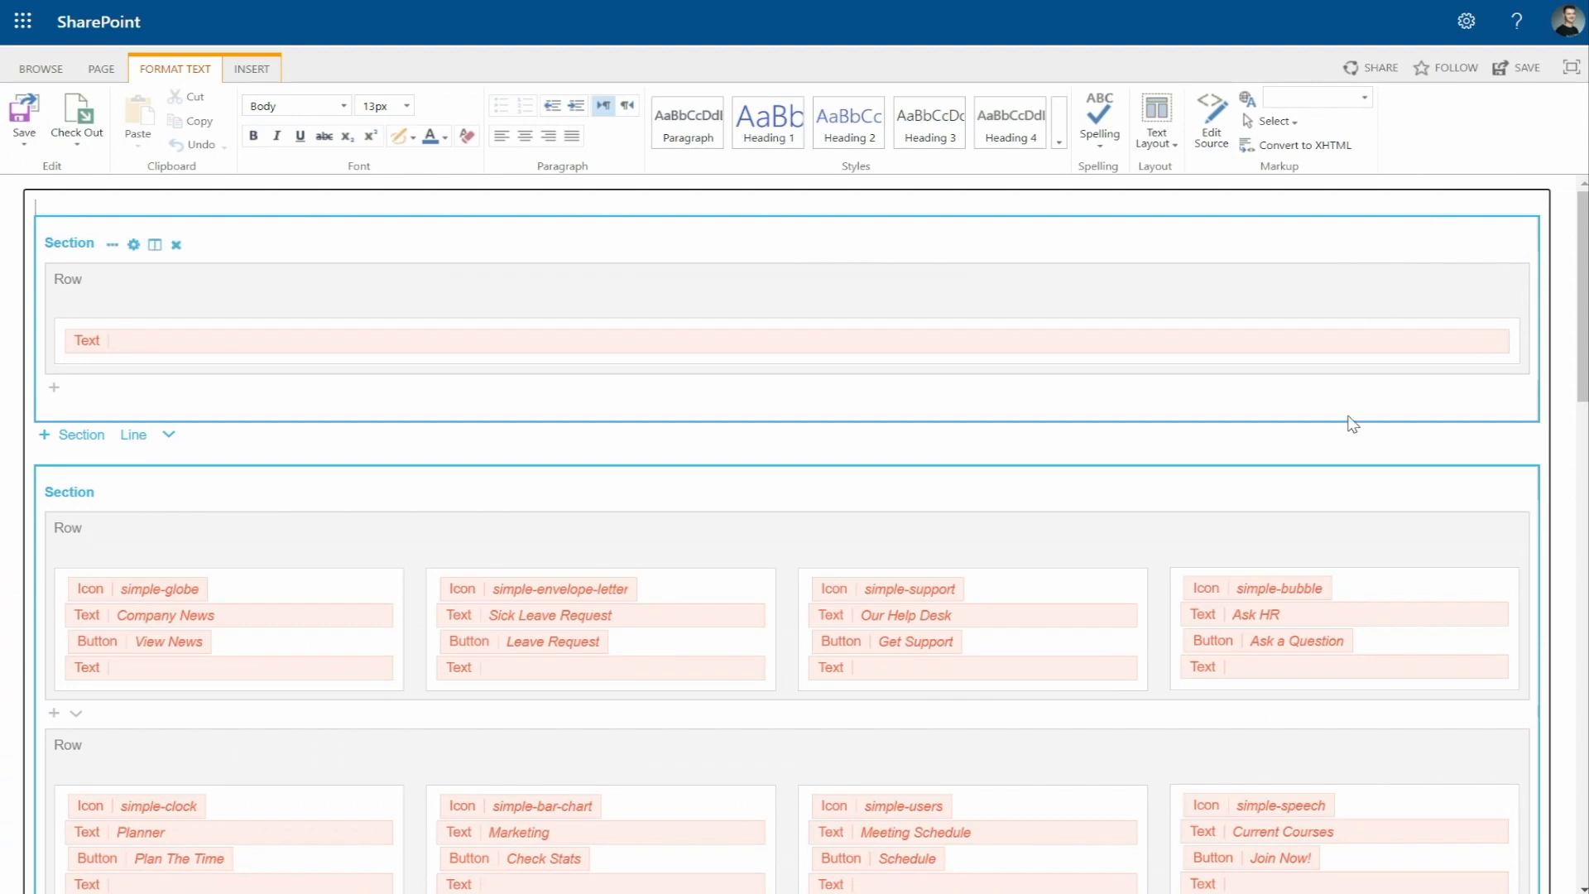
pyautogui.scroll(-3)
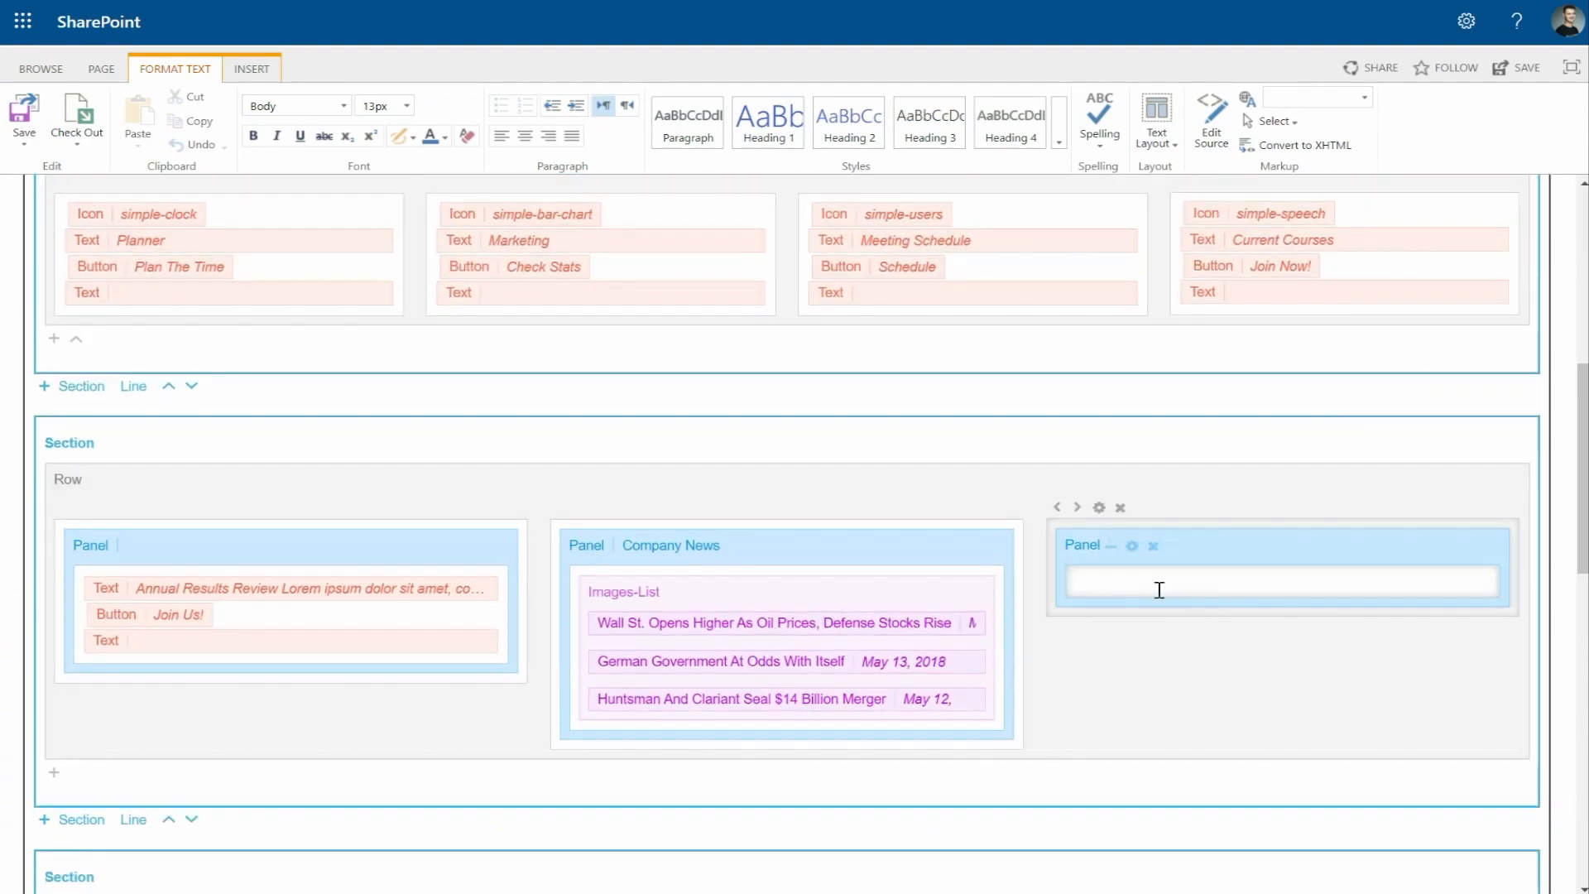
pyautogui.write('Company Events')
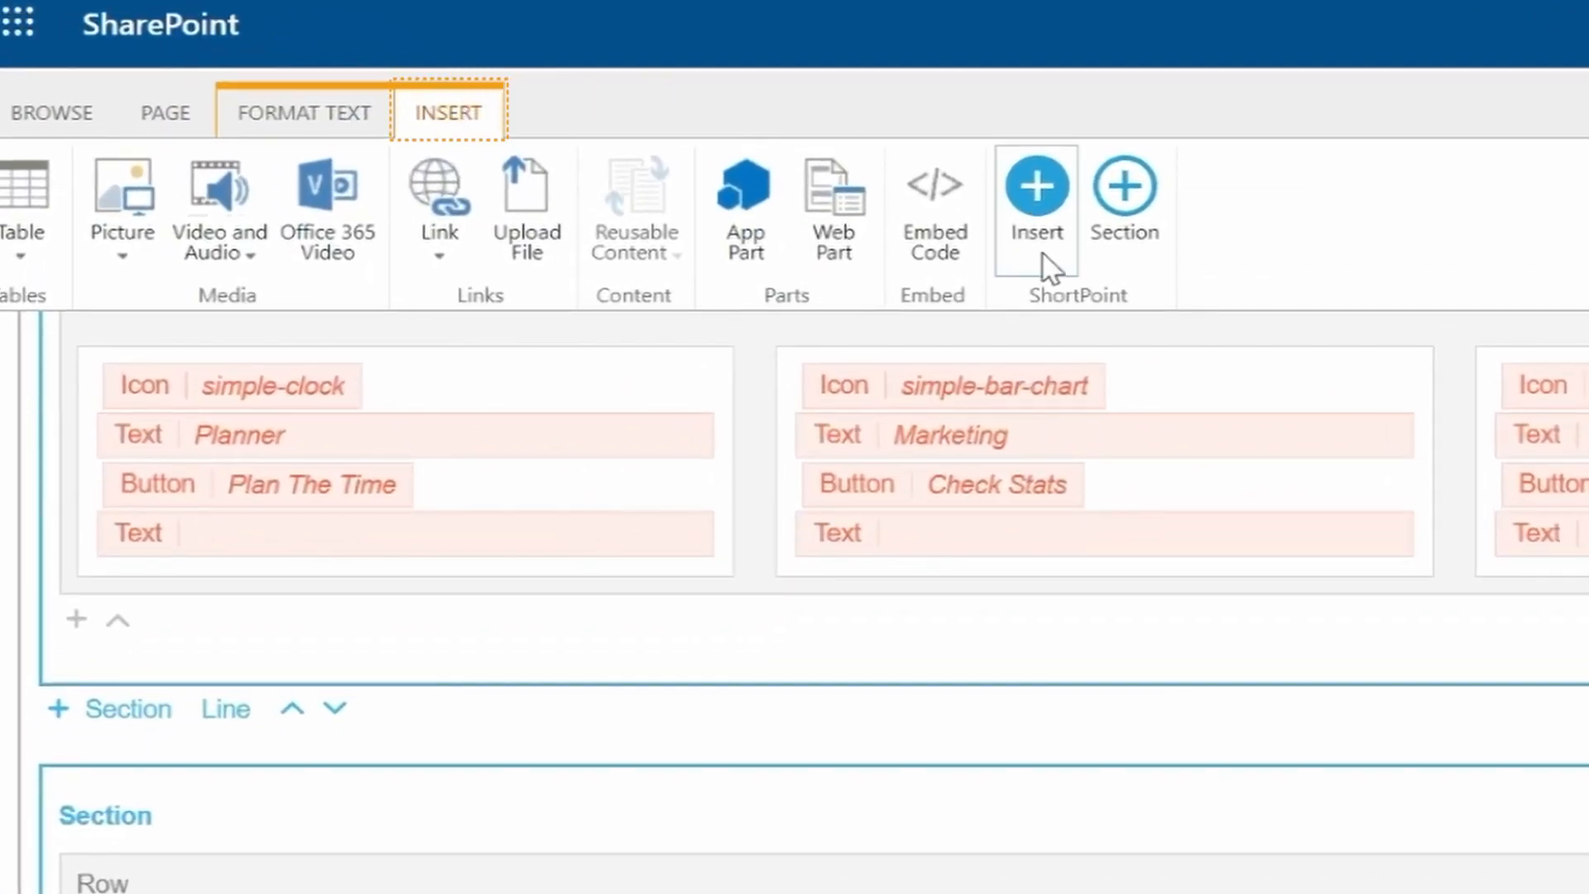
pyautogui.click(1034, 193)
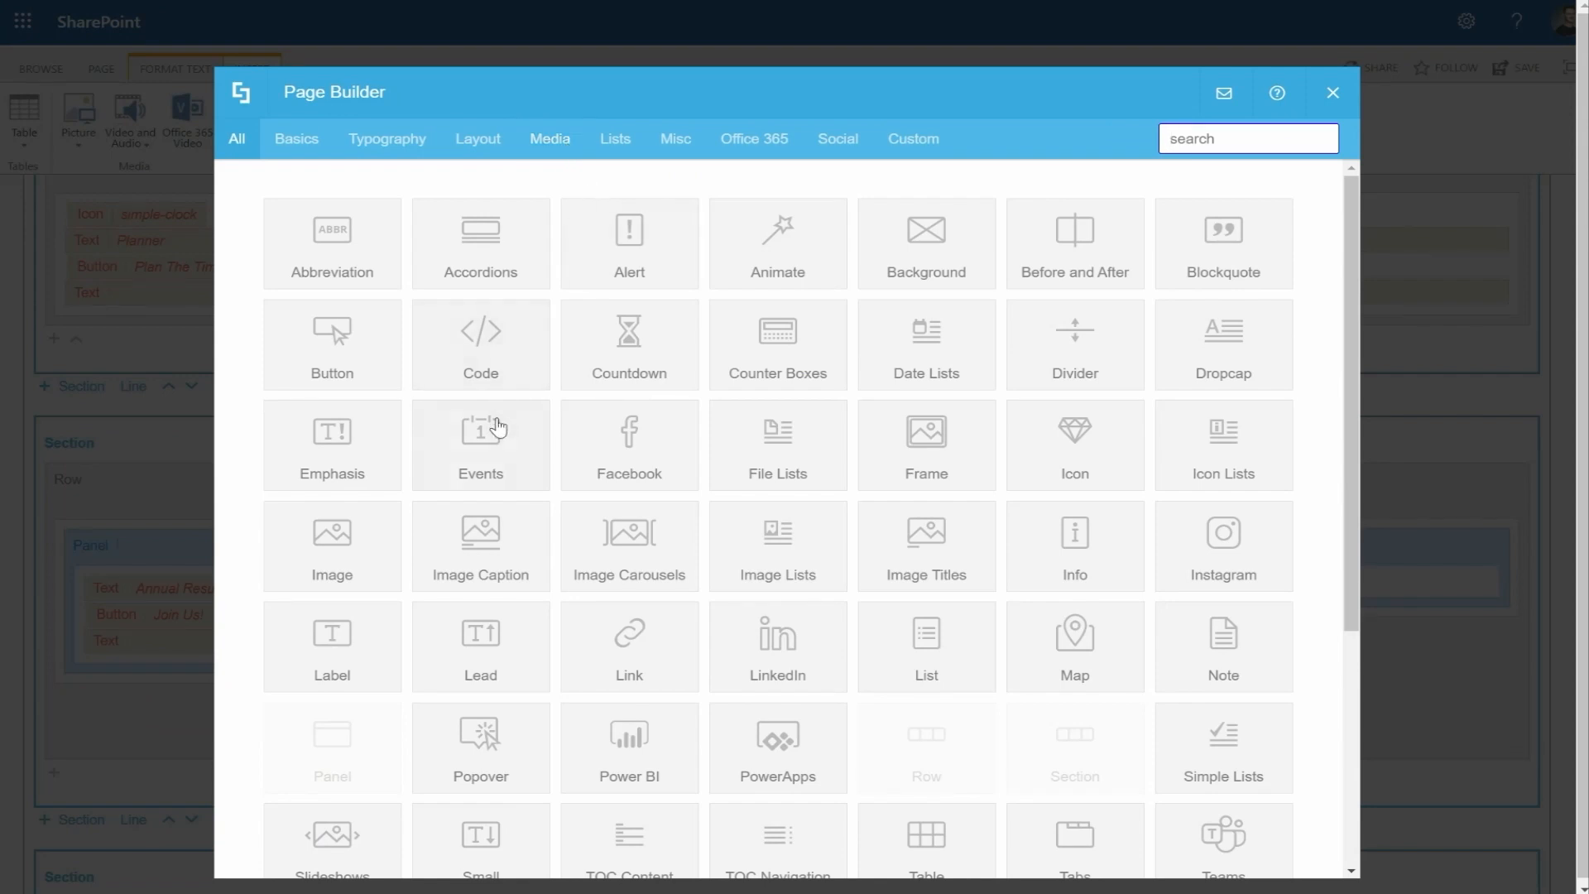
pyautogui.click(479, 444)
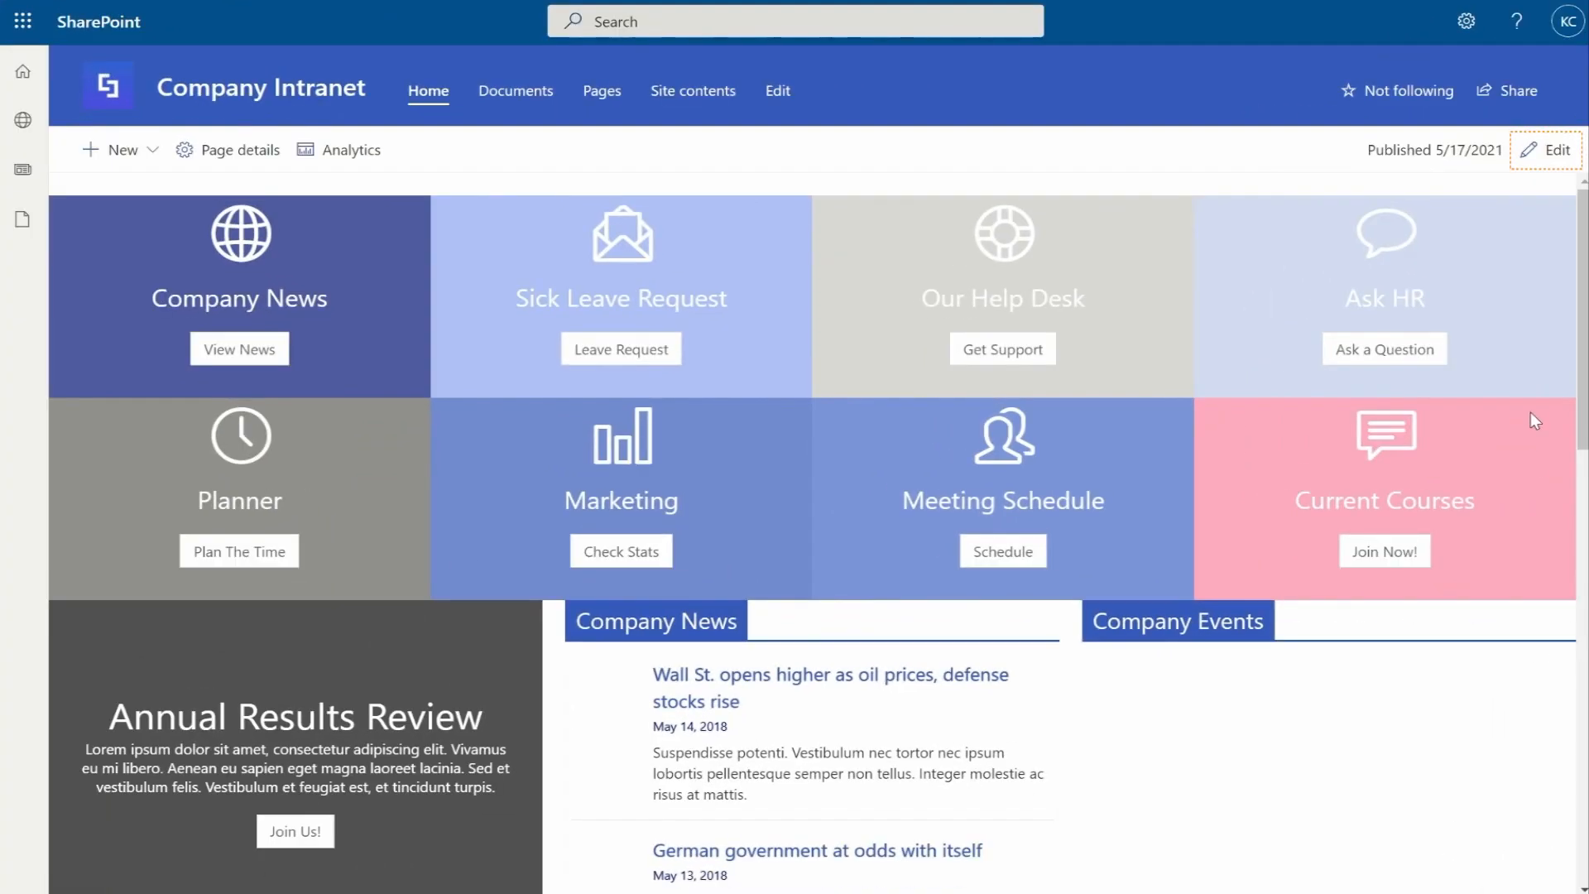
# Edit the page in Visual Builder and scroll to the empty Company Events column.
pyautogui.click(1544, 150)
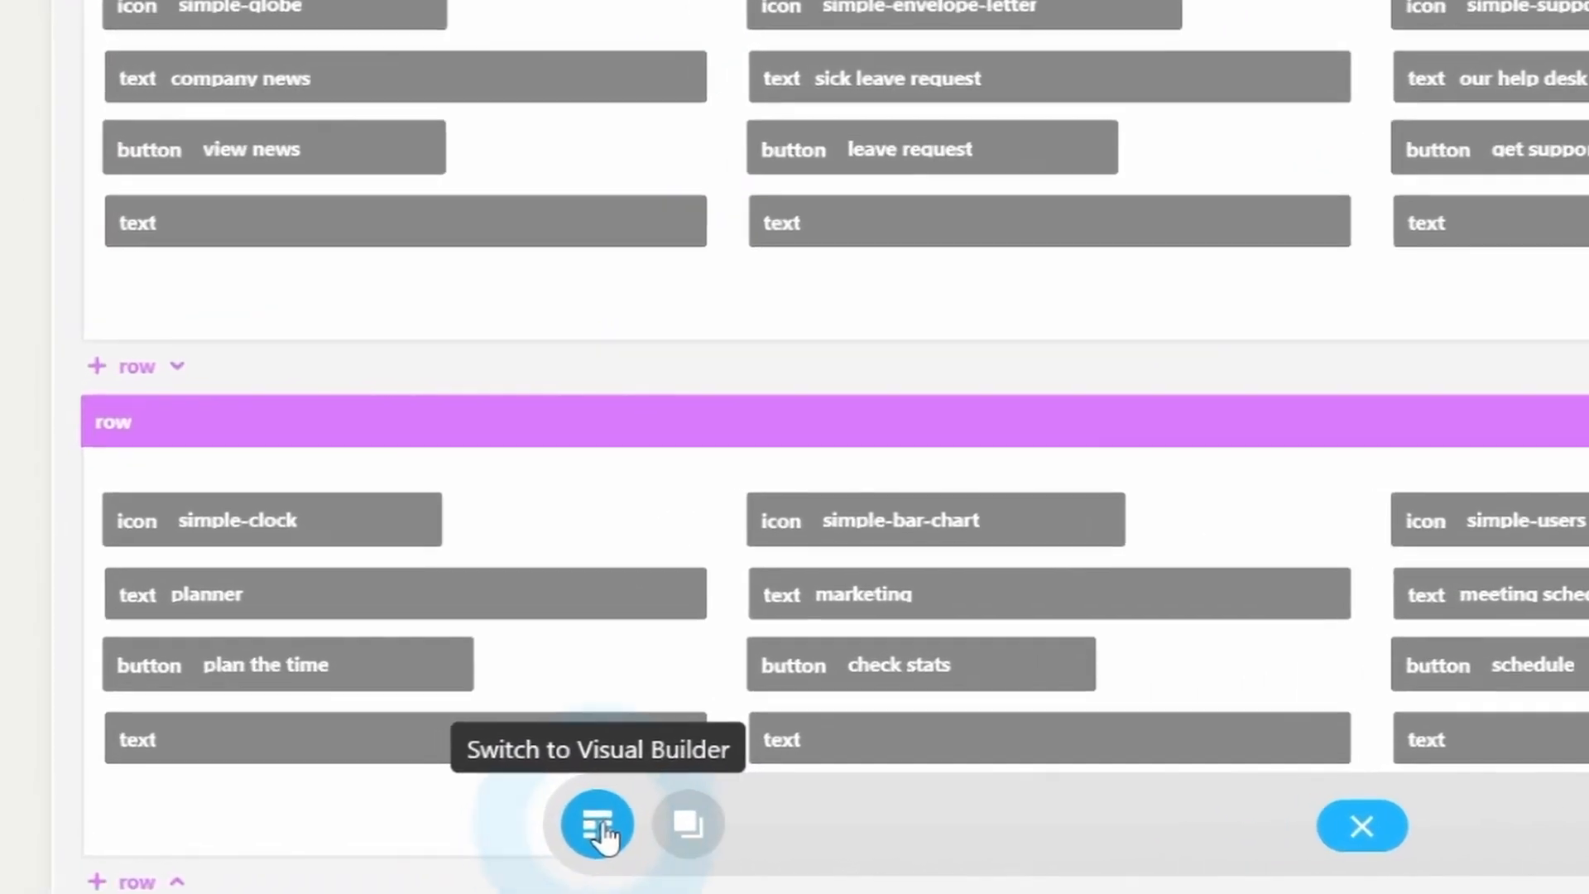
pyautogui.click(596, 825)
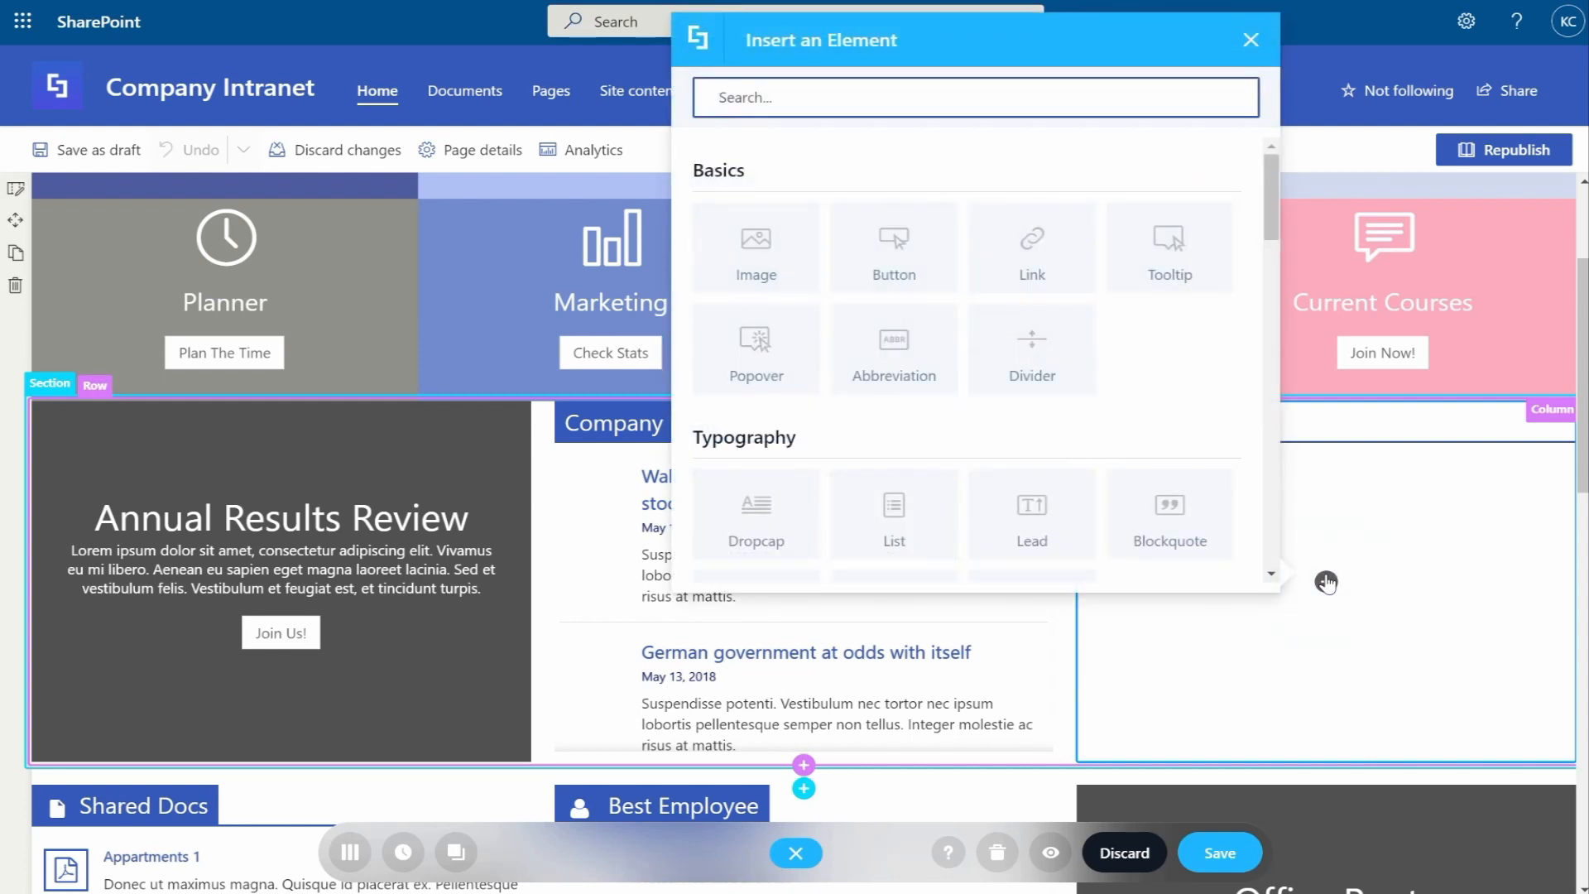
pyautogui.scroll(-3)
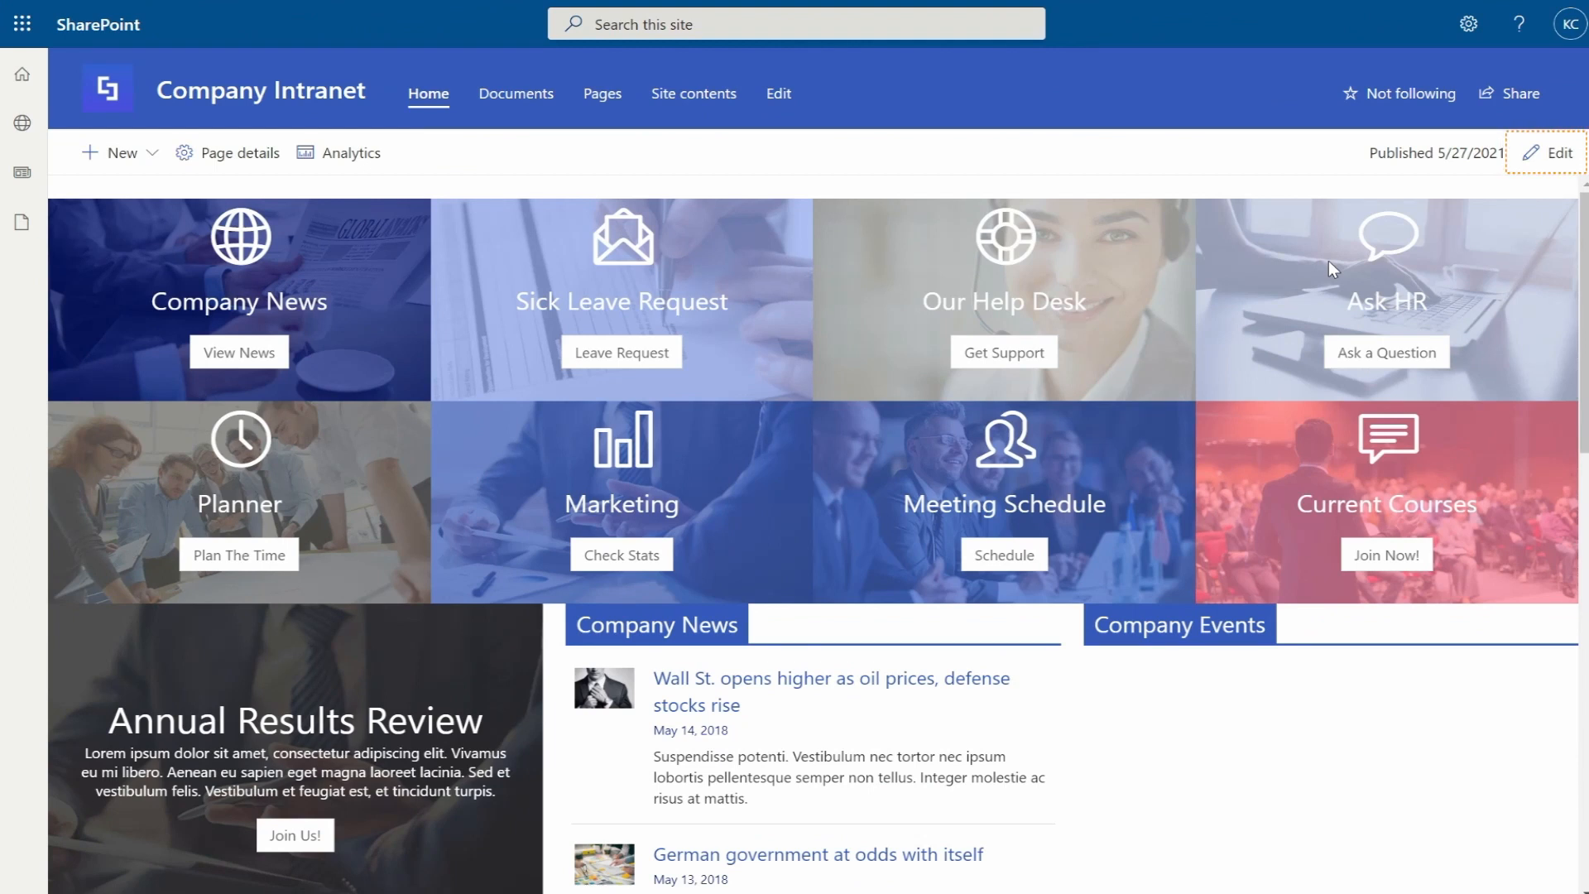
# Insert an Events element into the Company Events panel via its plus button.
pyautogui.click(1549, 152)
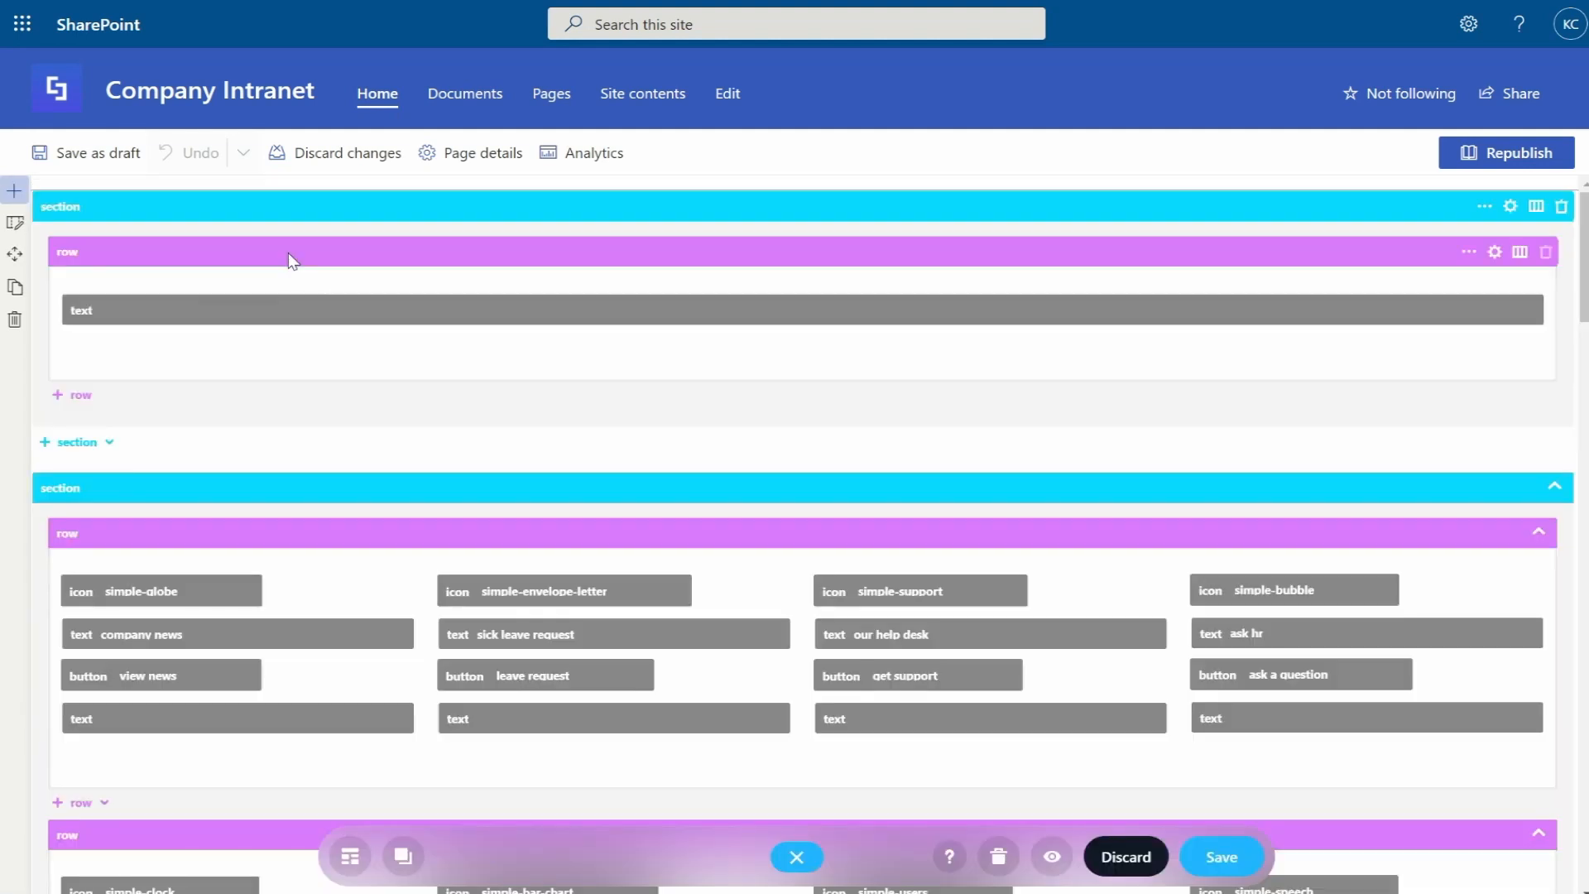
pyautogui.moveTo(1128, 297)
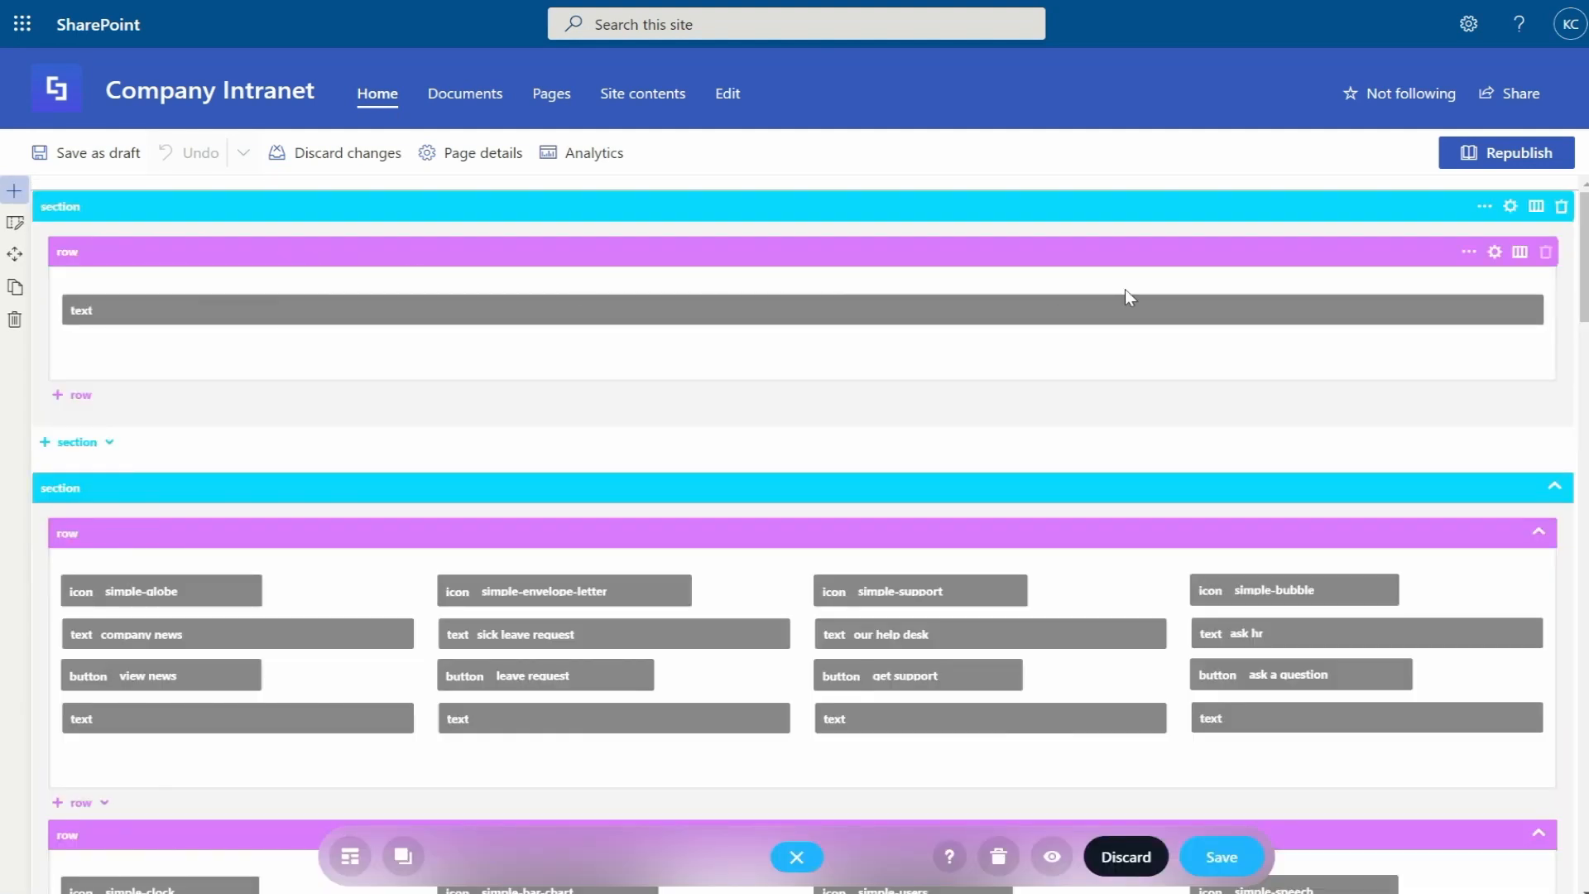
pyautogui.moveTo(1312, 284)
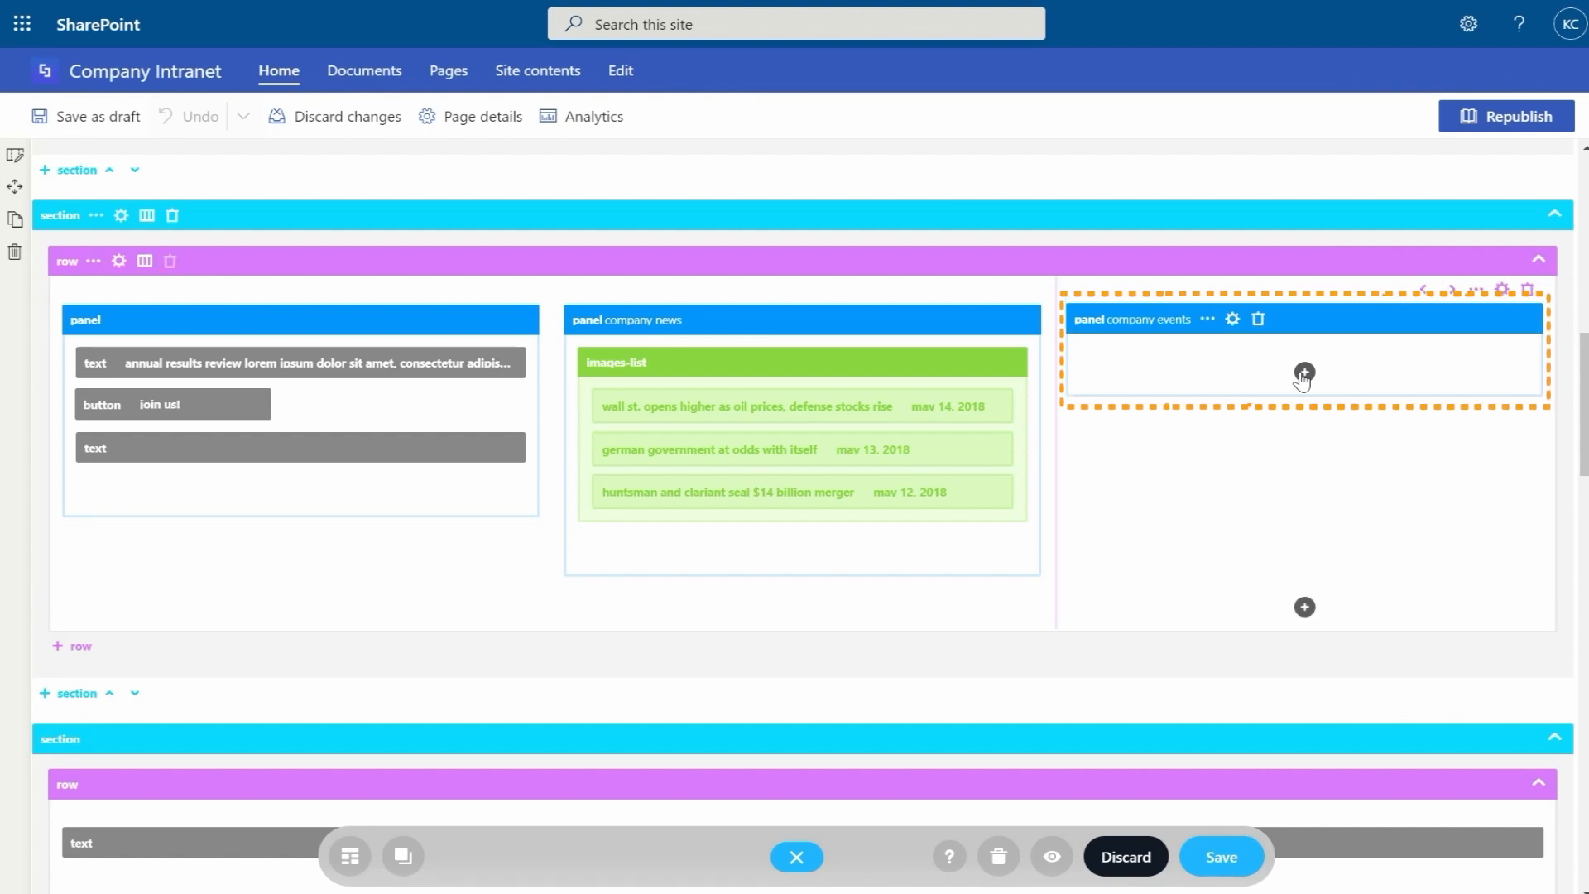
pyautogui.click(1304, 373)
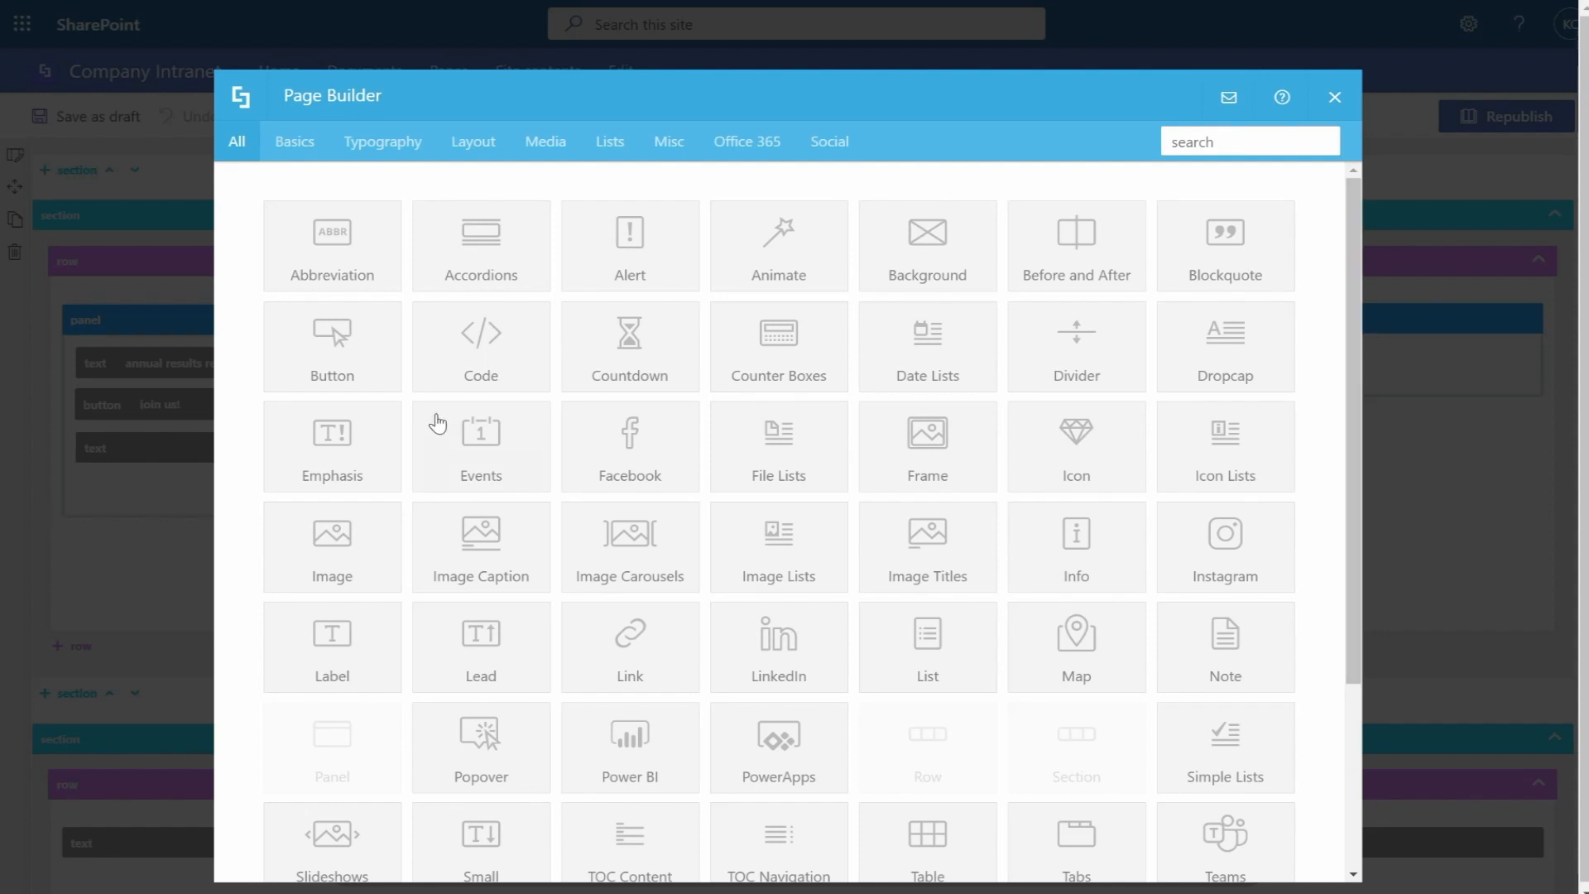
pyautogui.click(480, 446)
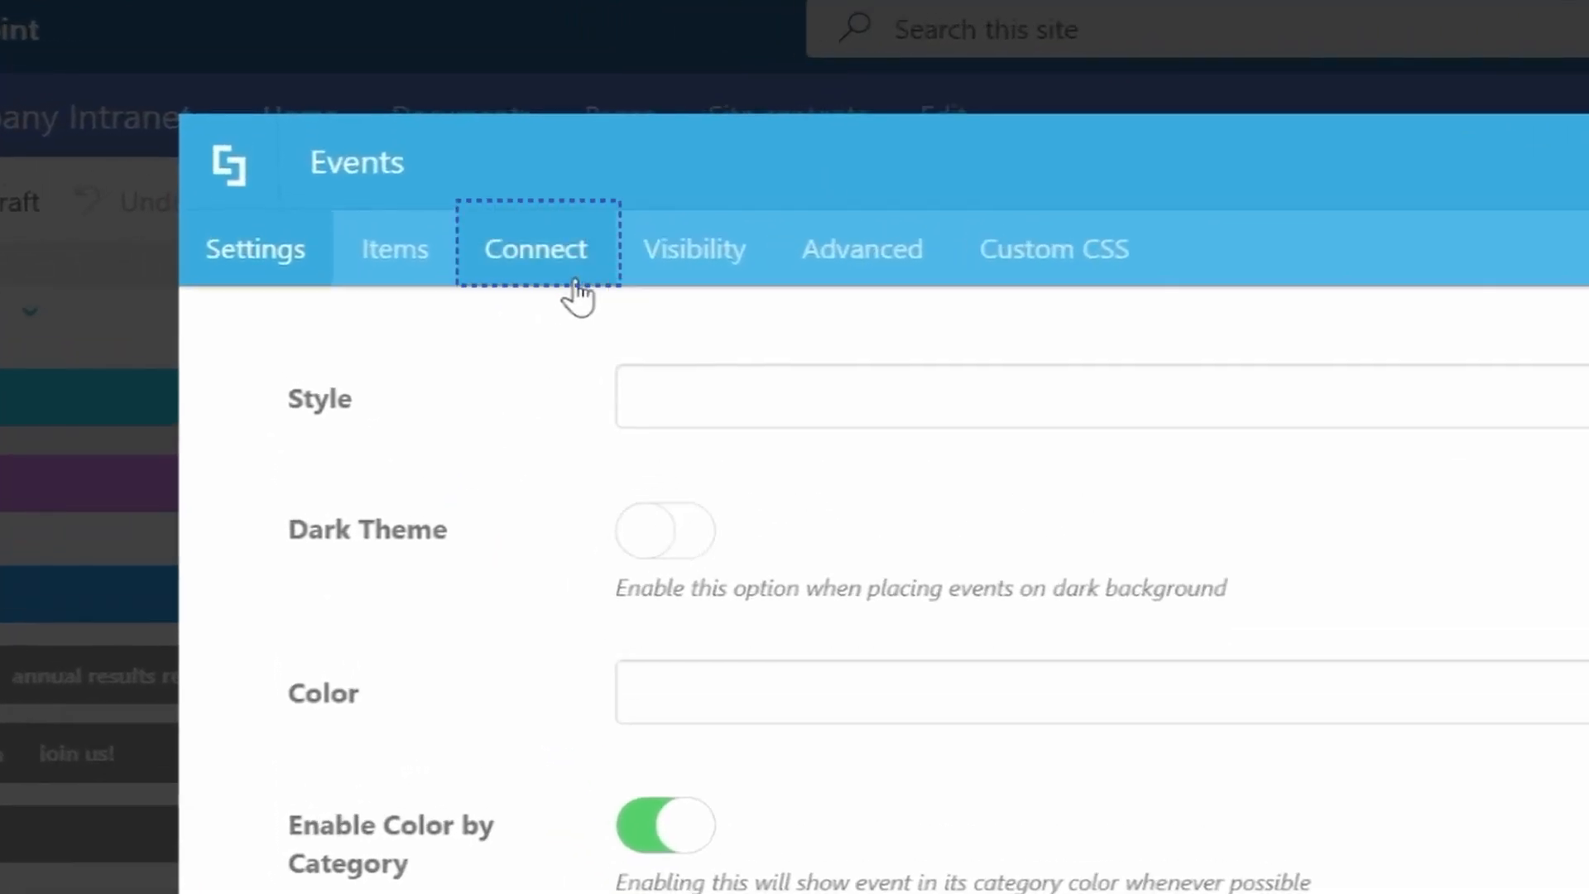
# Point the Events element at the Team Calendar list's Current Events view.
pyautogui.click(536, 248)
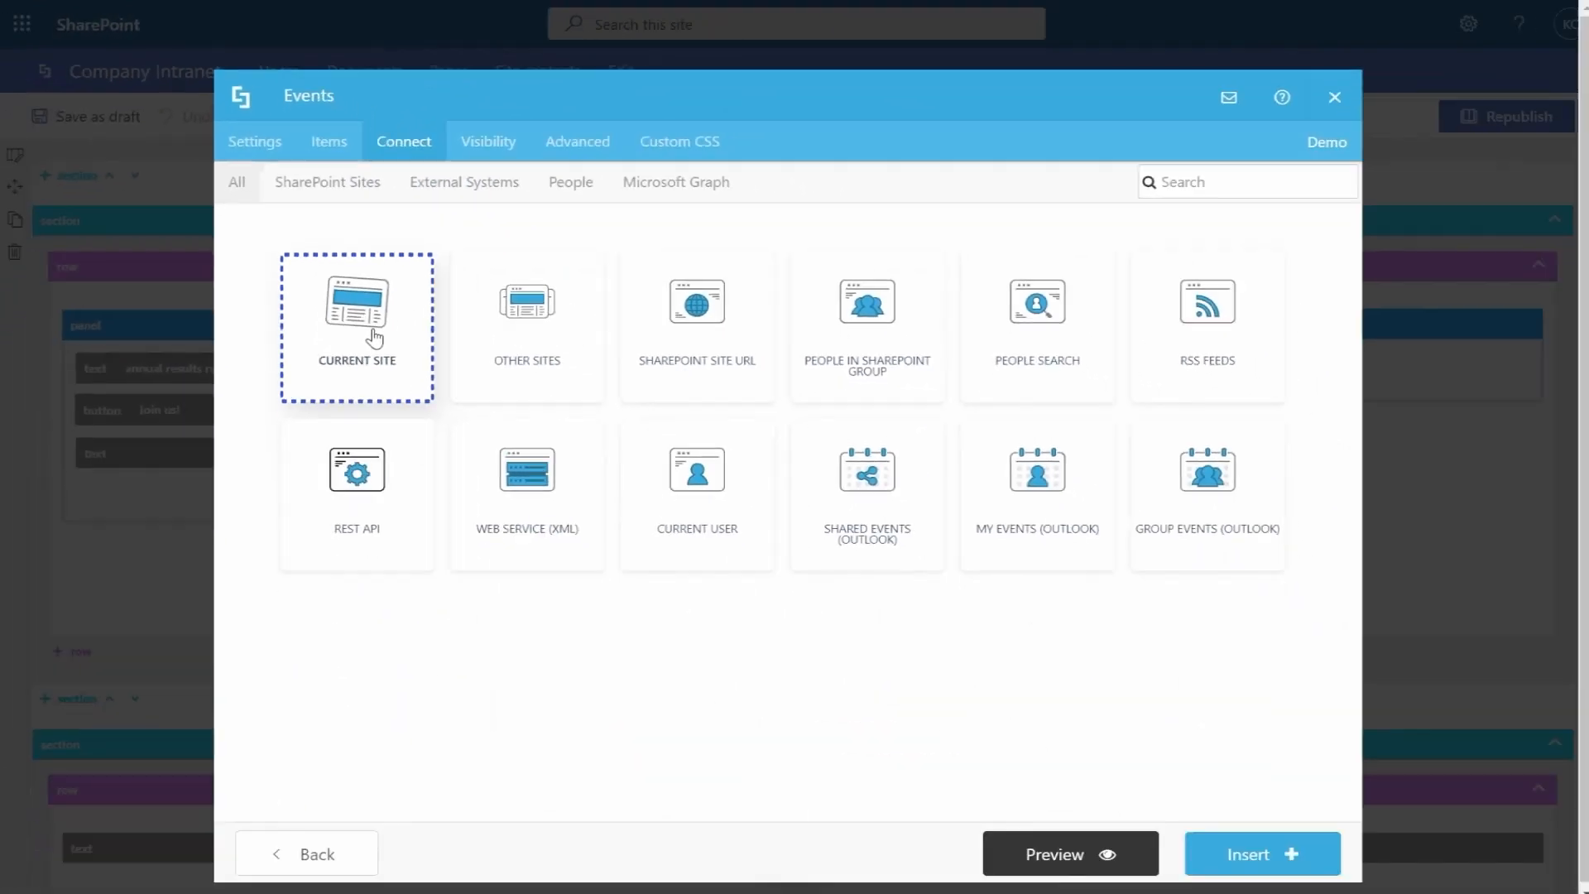
pyautogui.click(356, 324)
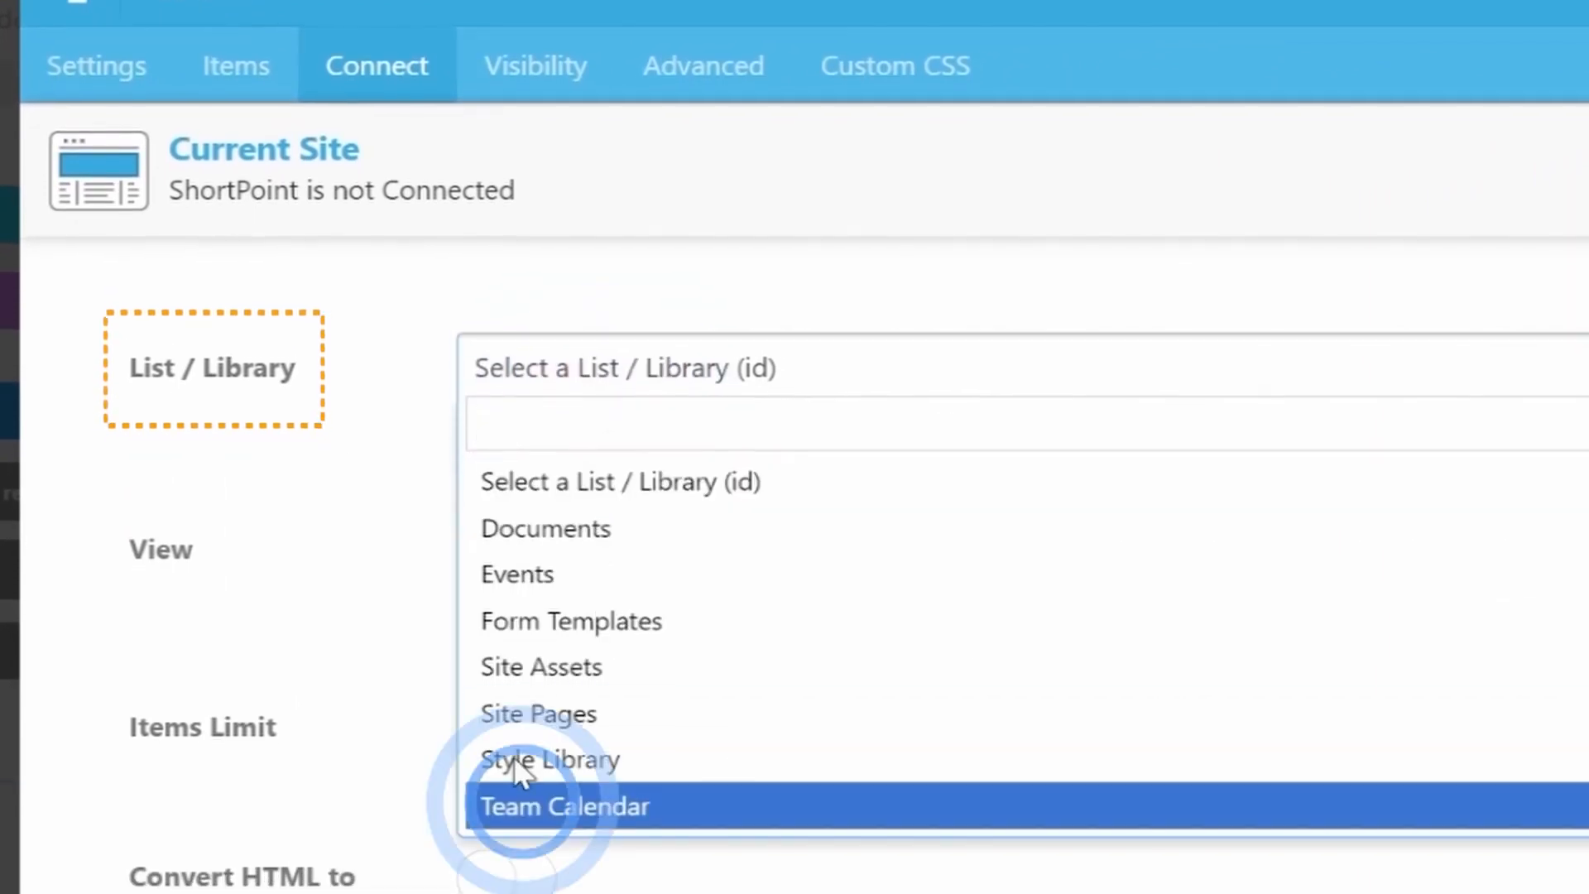
pyautogui.click(565, 805)
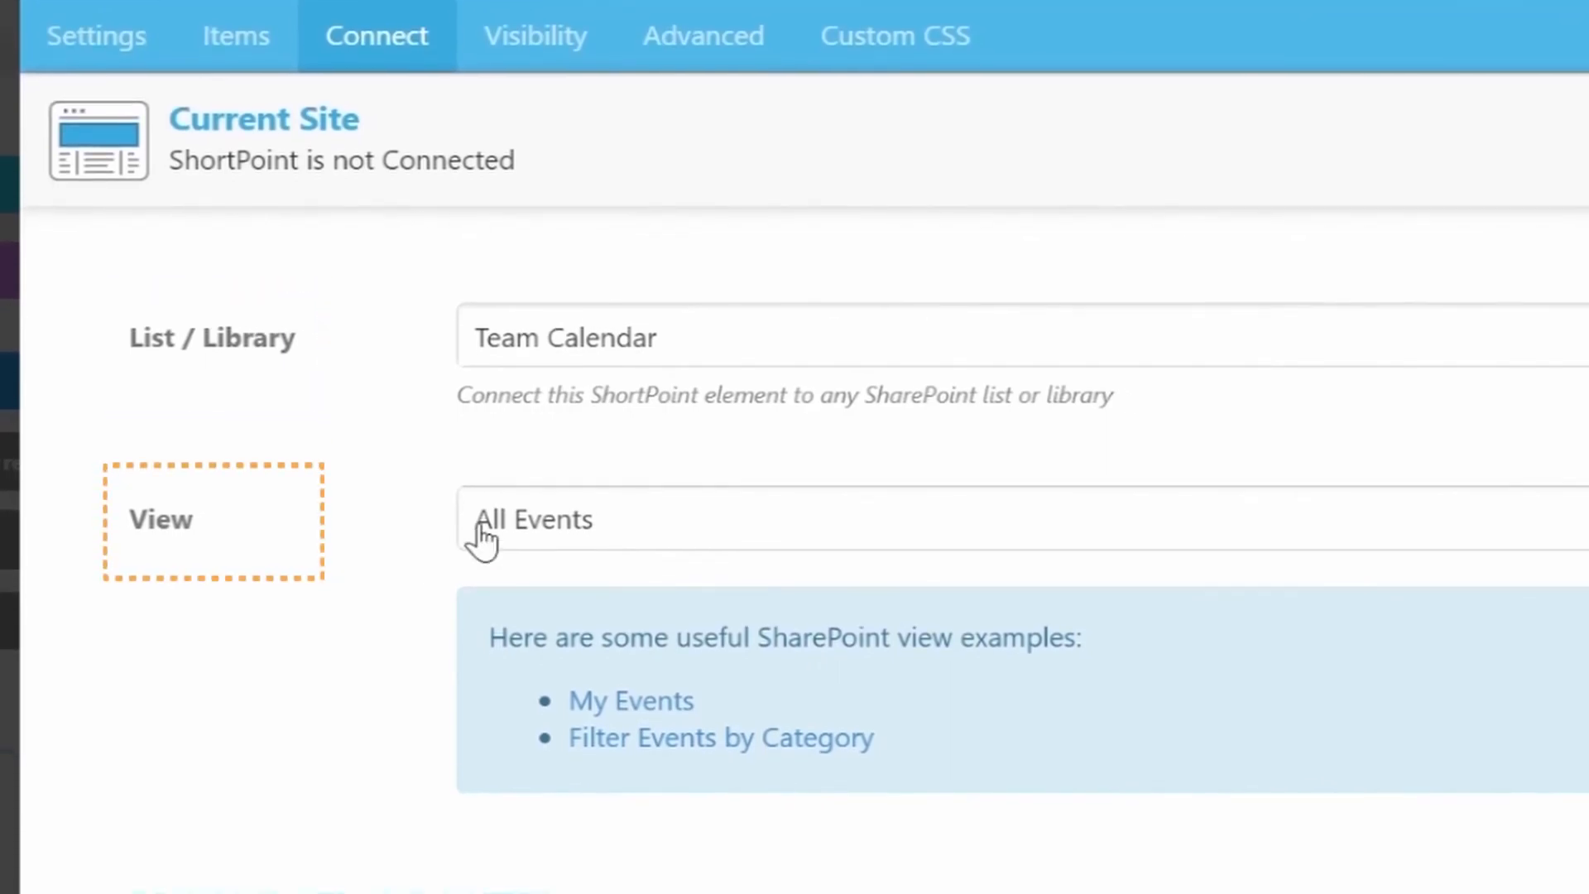
pyautogui.click(534, 519)
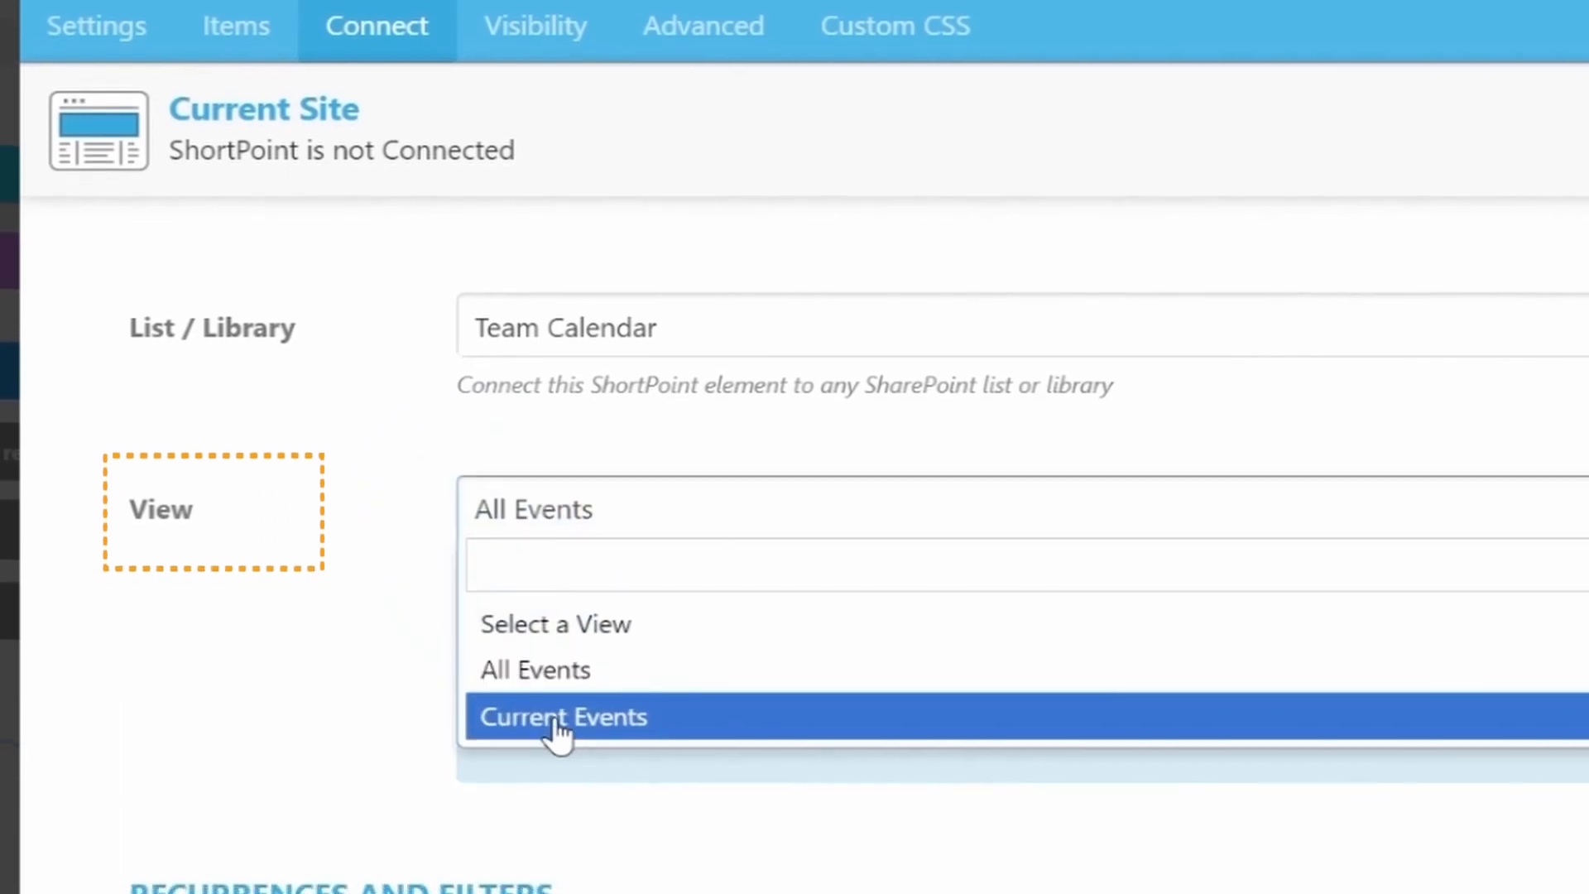
pyautogui.click(563, 717)
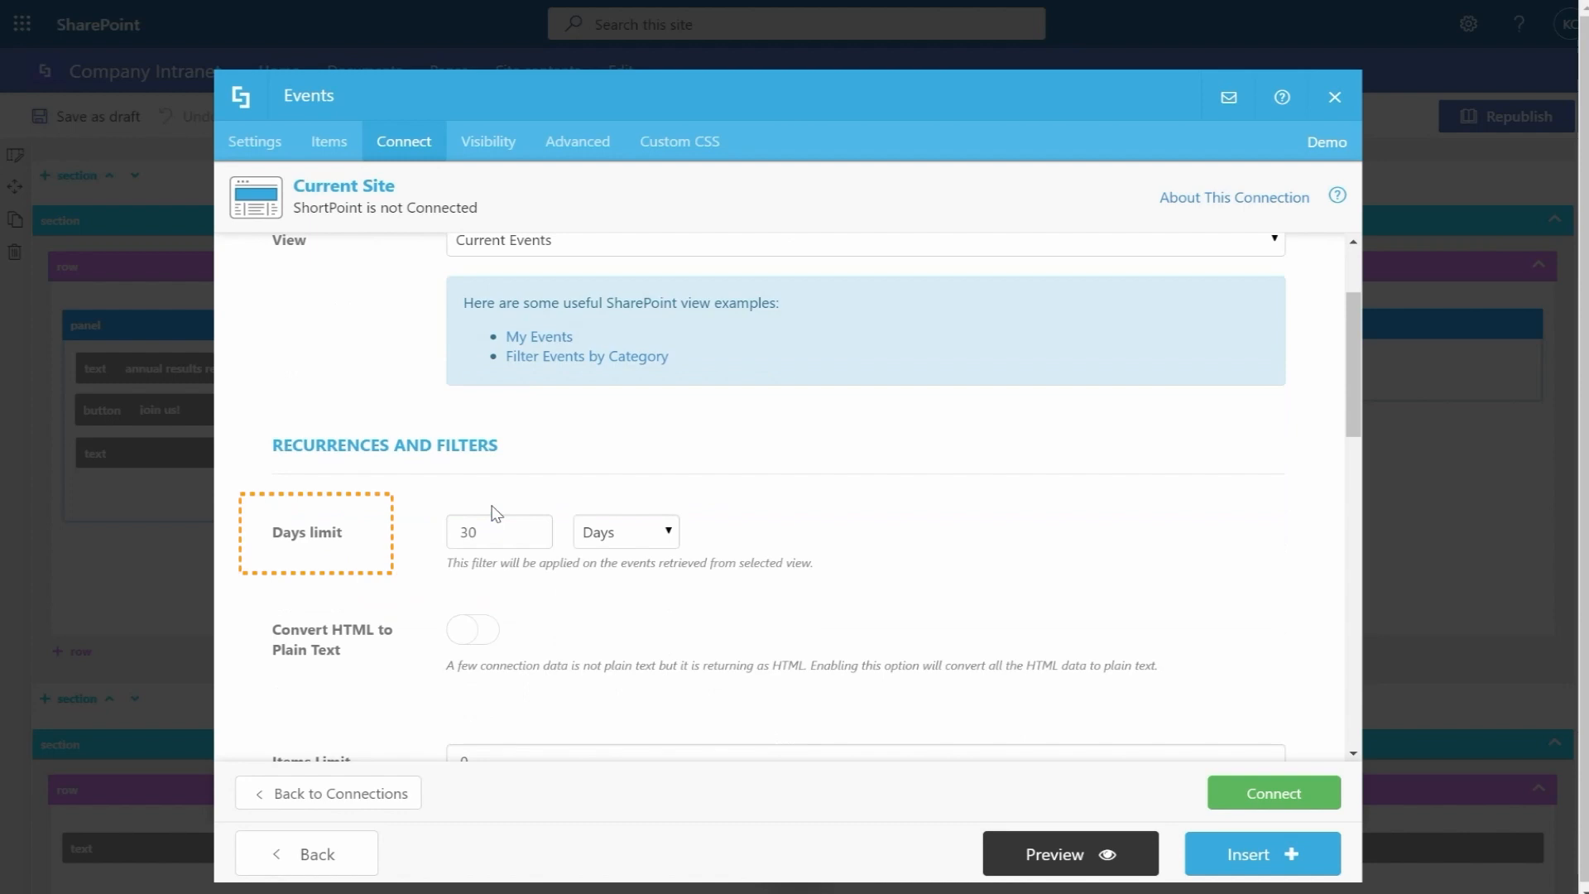
# Set the items limit to 14 and enable Recurring Events.
pyautogui.scroll(-3)
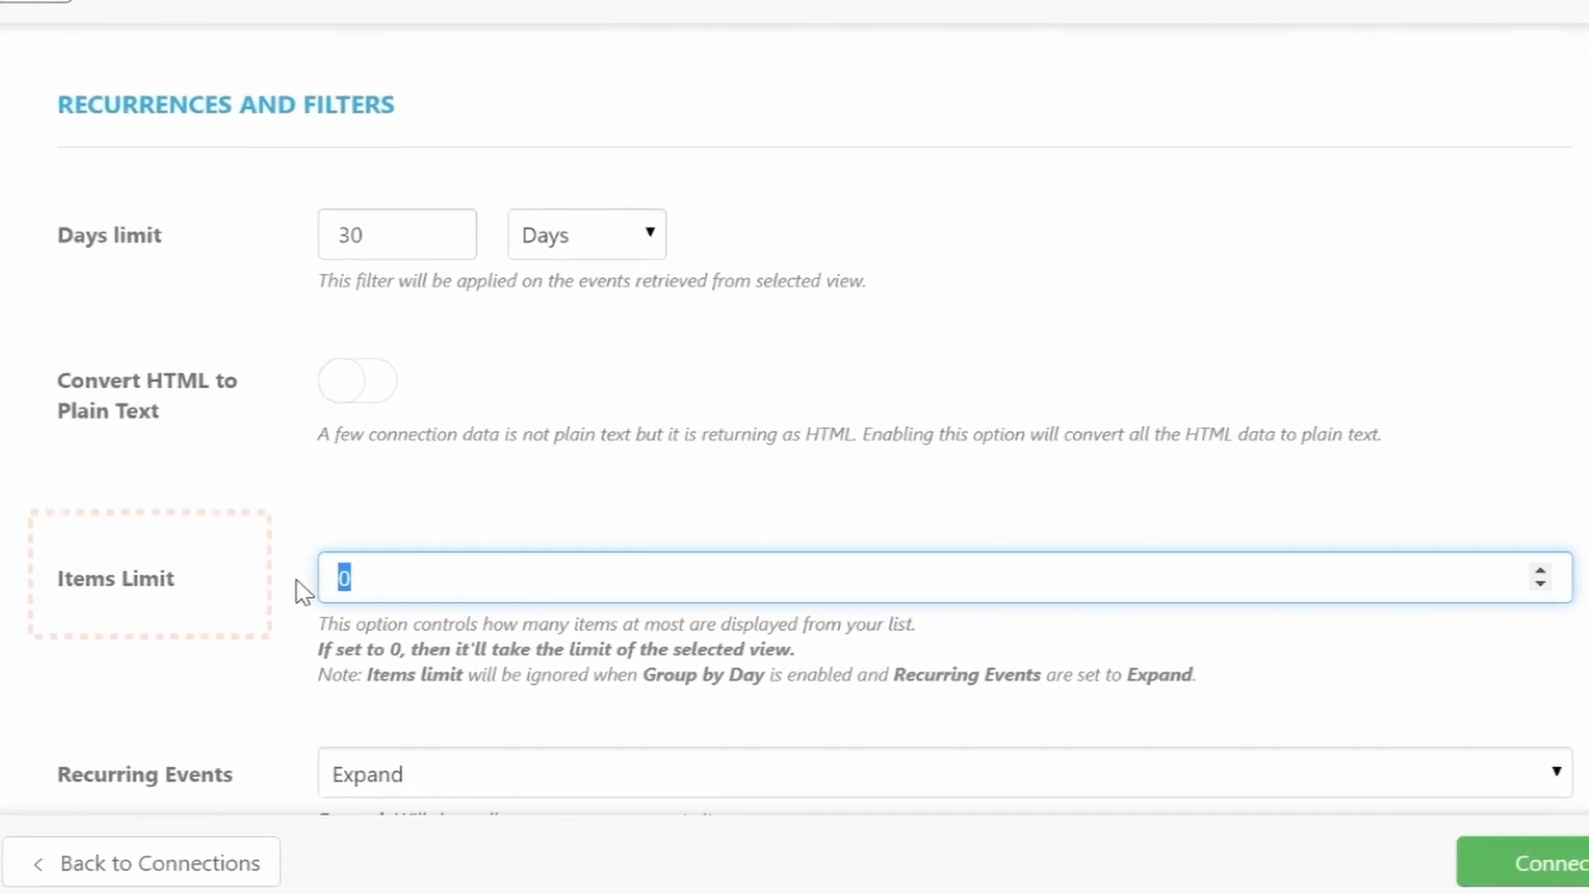
pyautogui.write('14')
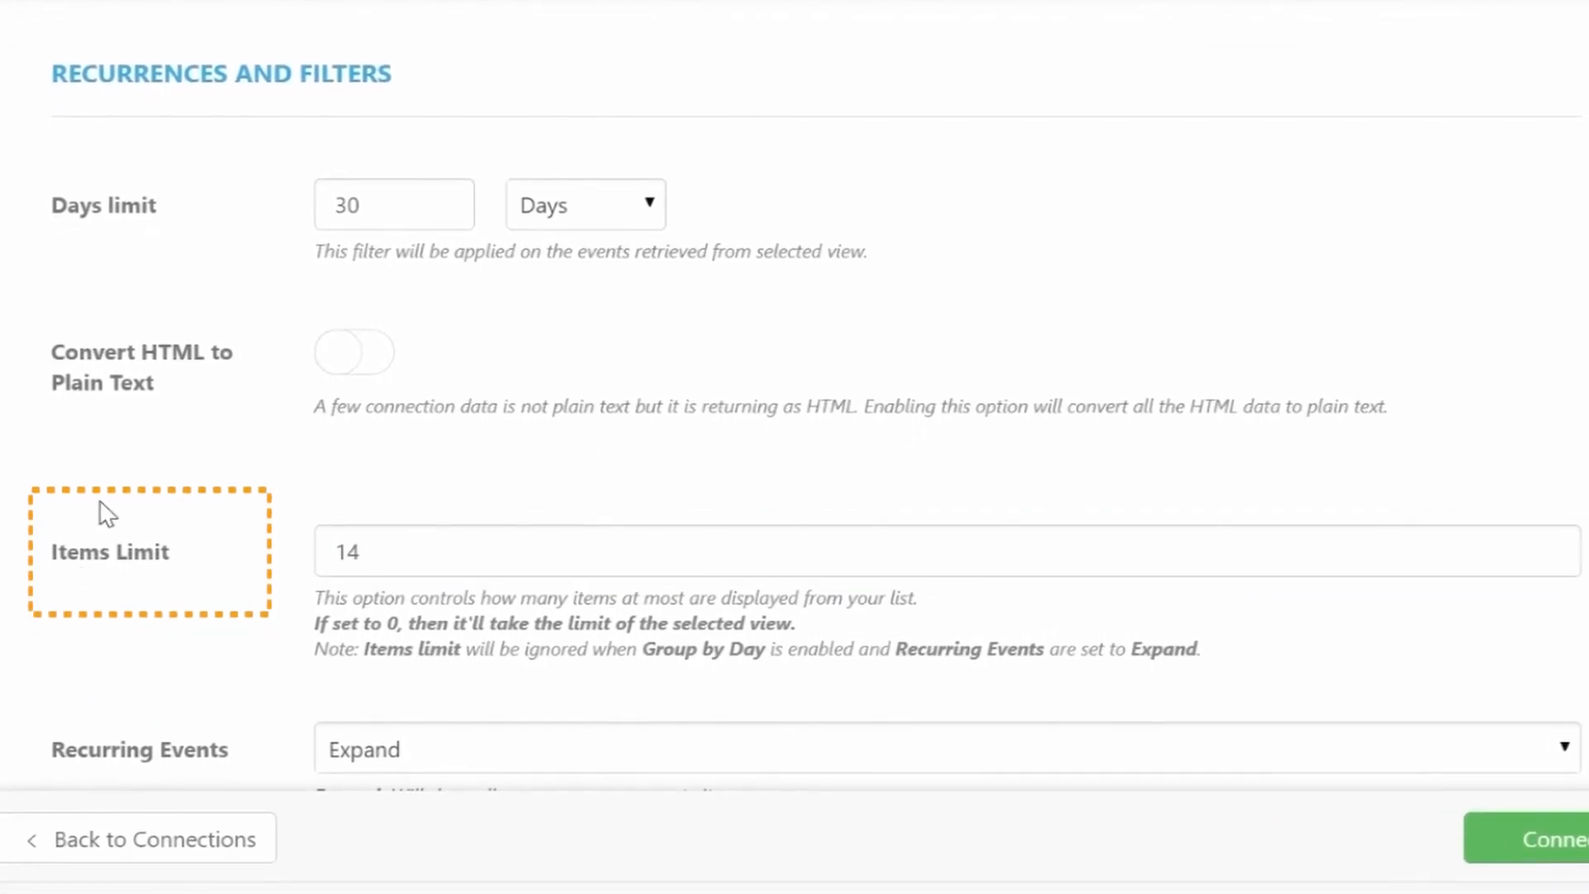
pyautogui.scroll(-3)
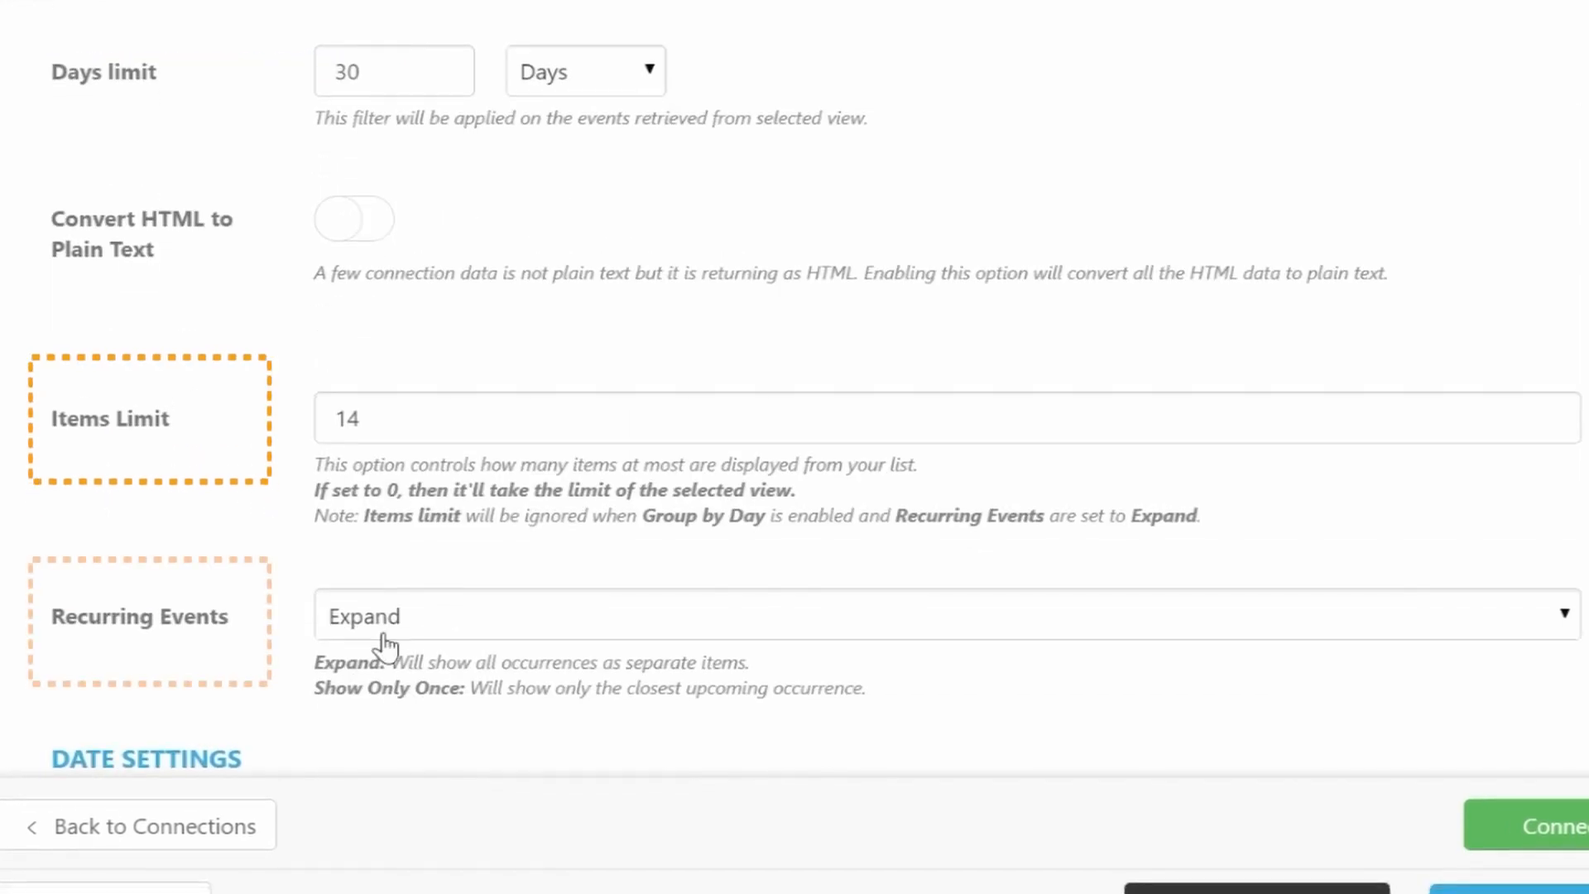
pyautogui.click(943, 615)
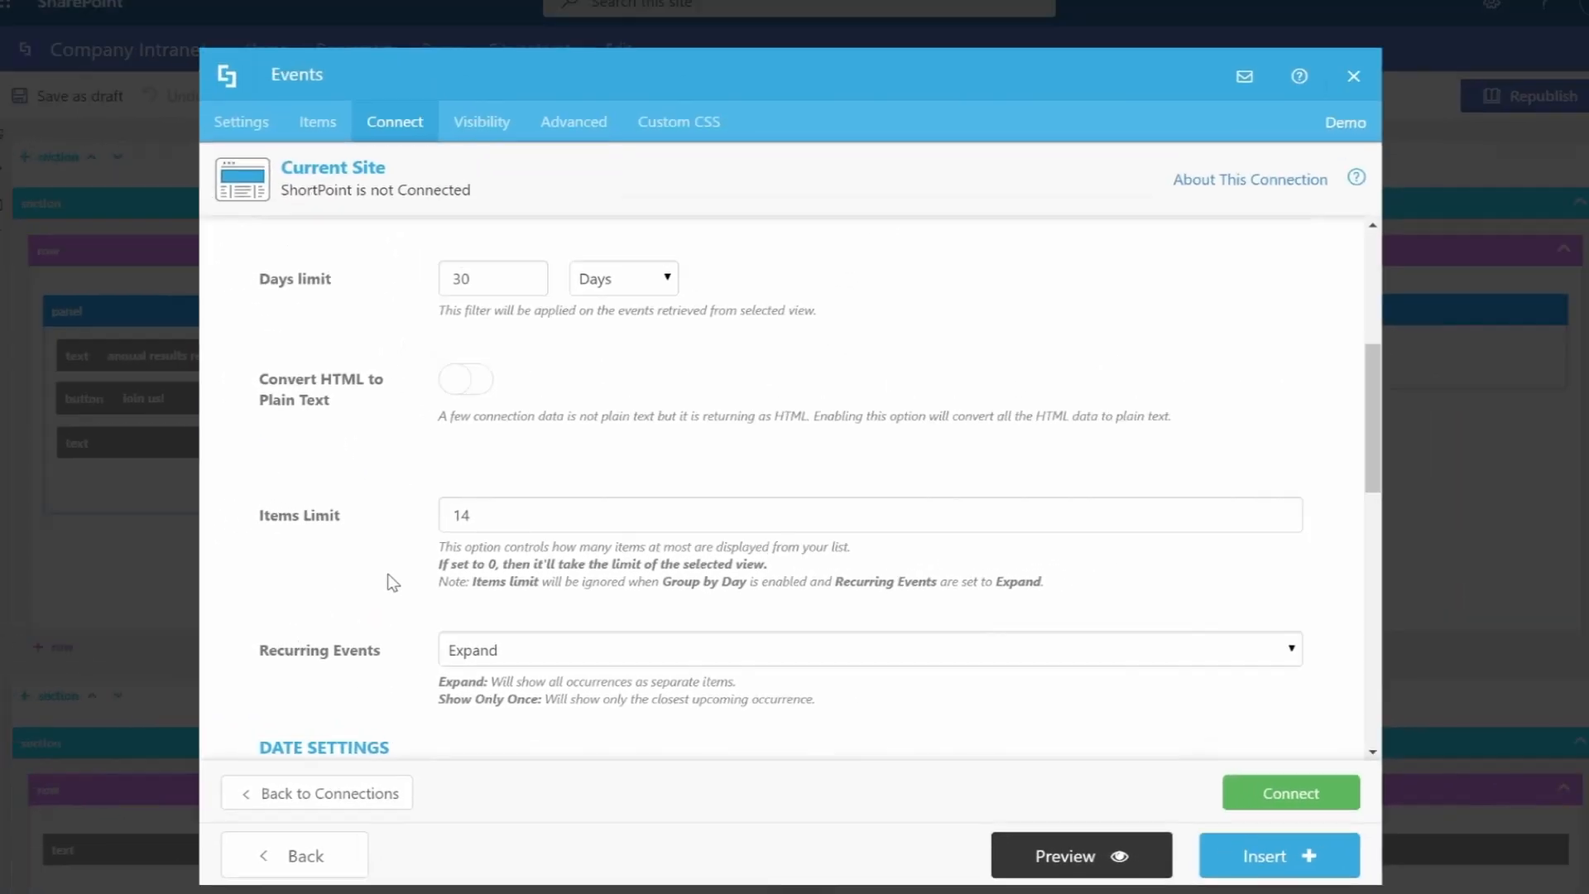
# Choose (UTC-06:00) Central America as the preferred time zone and connect.
pyautogui.scroll(-3)
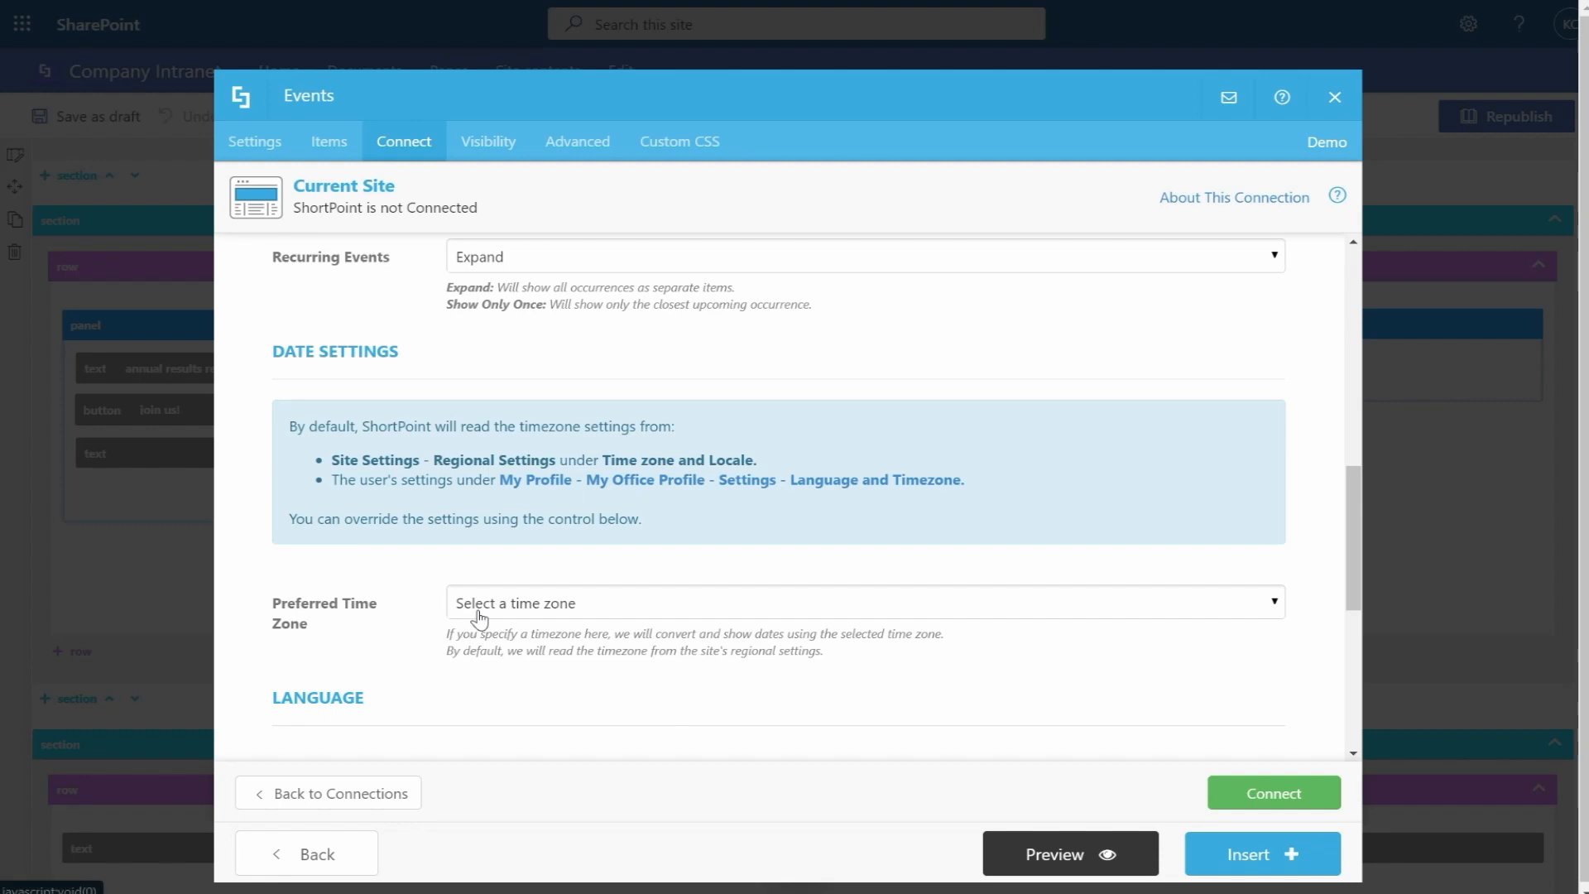
pyautogui.click(862, 602)
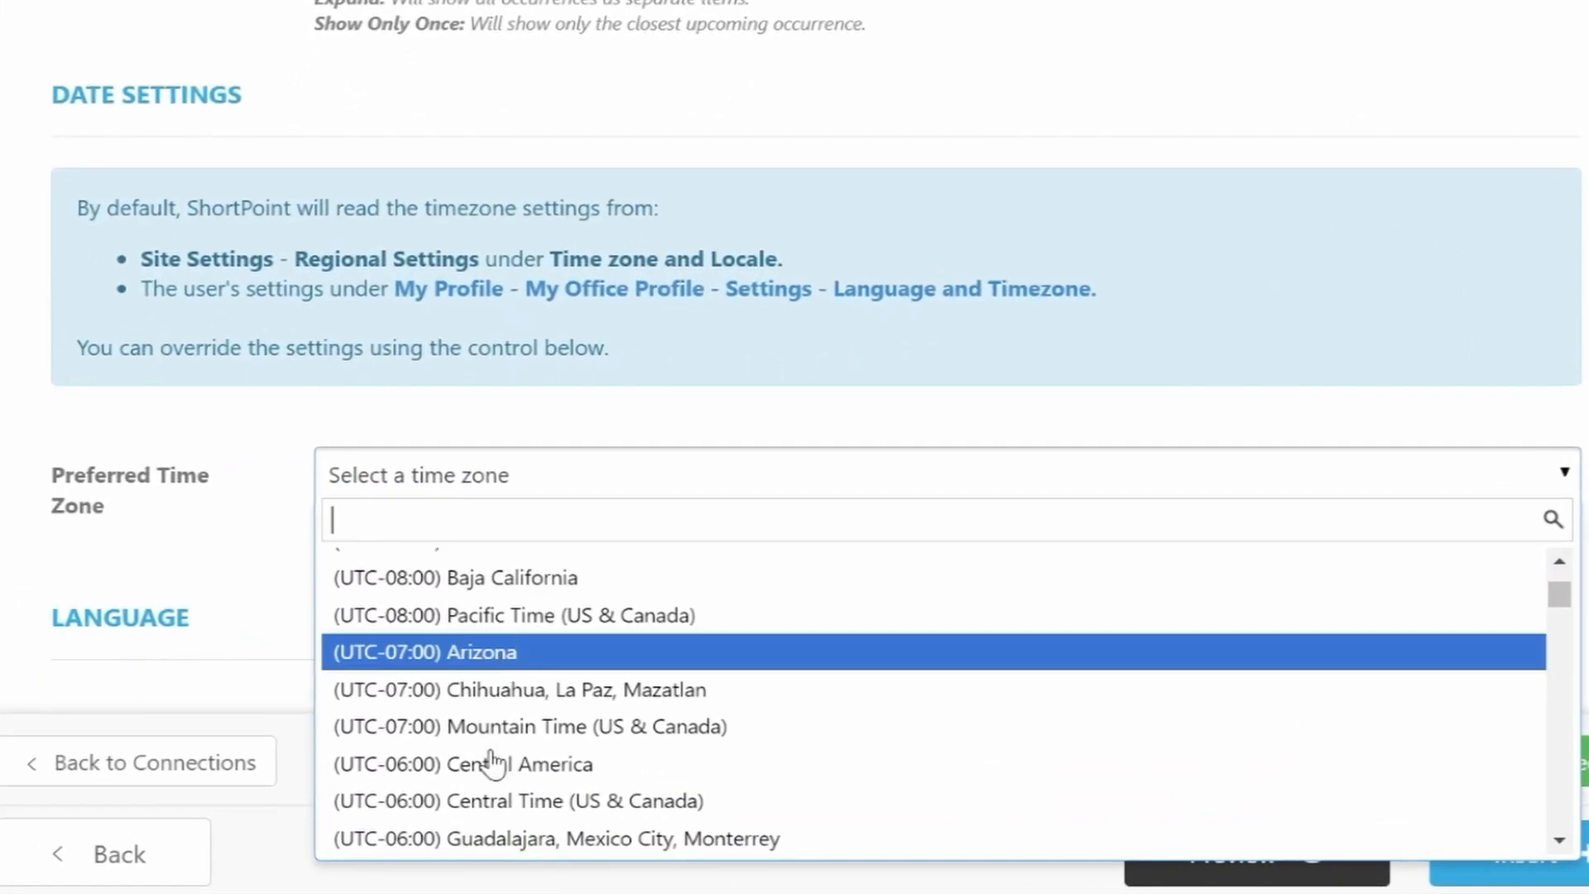
pyautogui.click(461, 763)
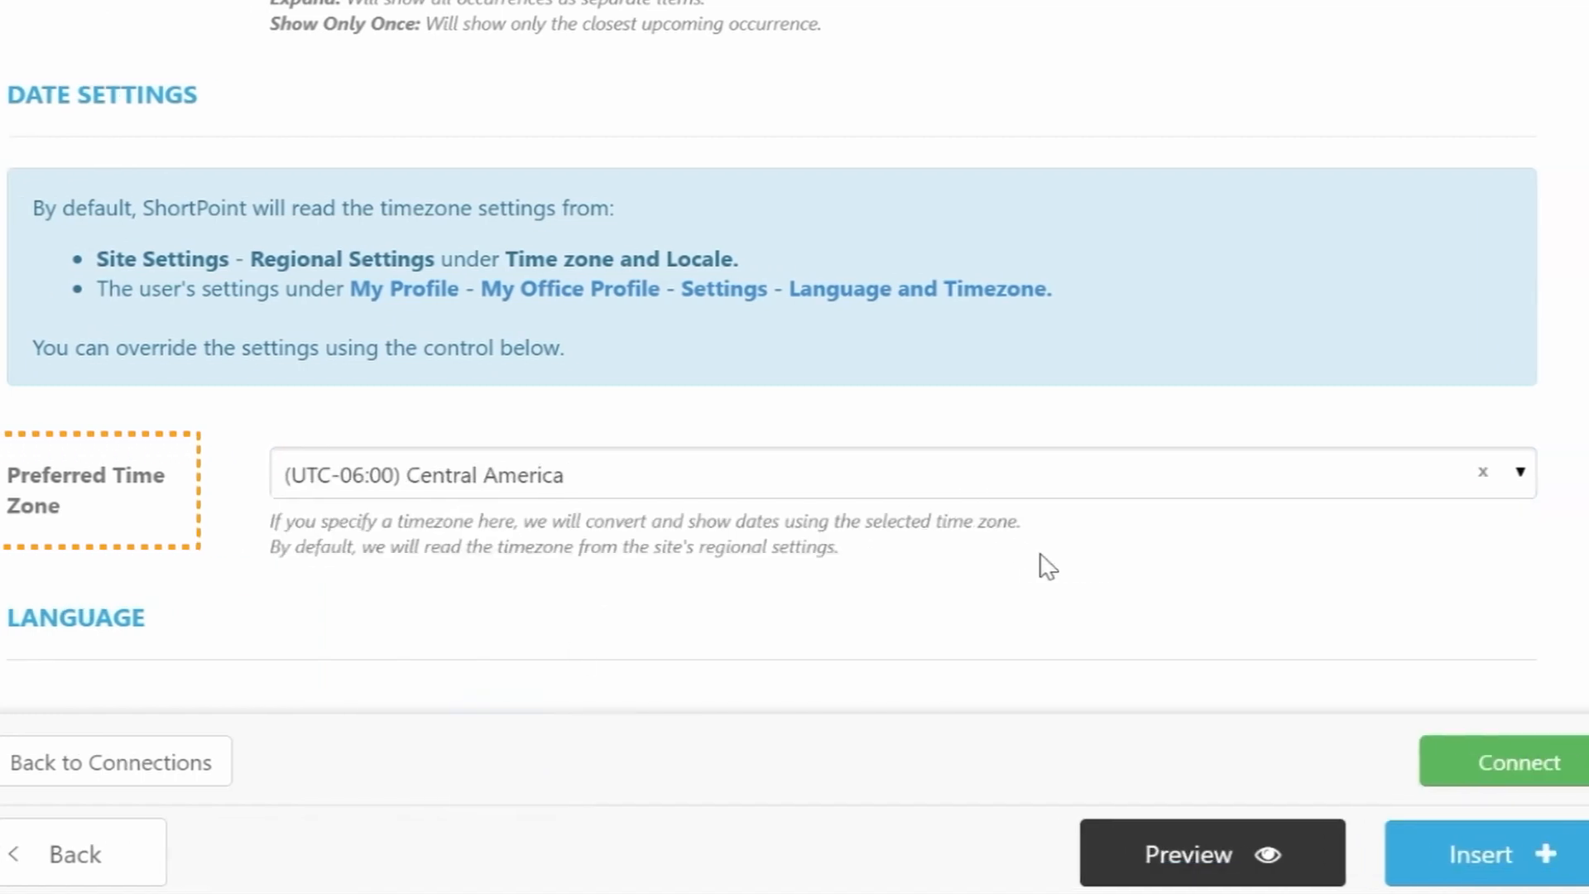
pyautogui.click(1517, 762)
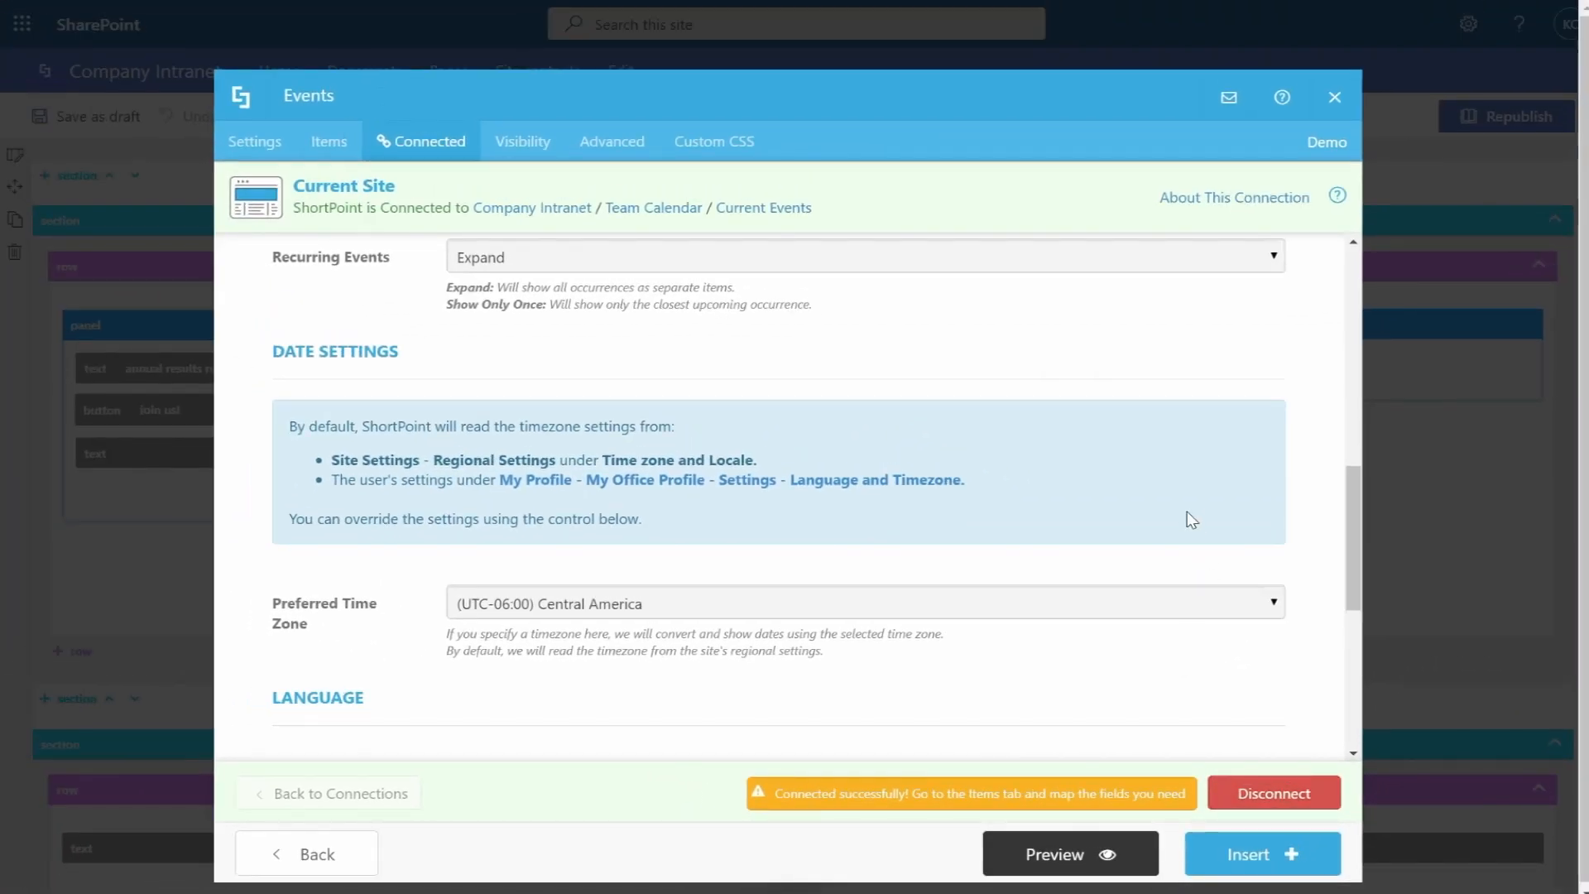
# Map event Title and Location to the calendar fields, then insert the element.
pyautogui.click(328, 141)
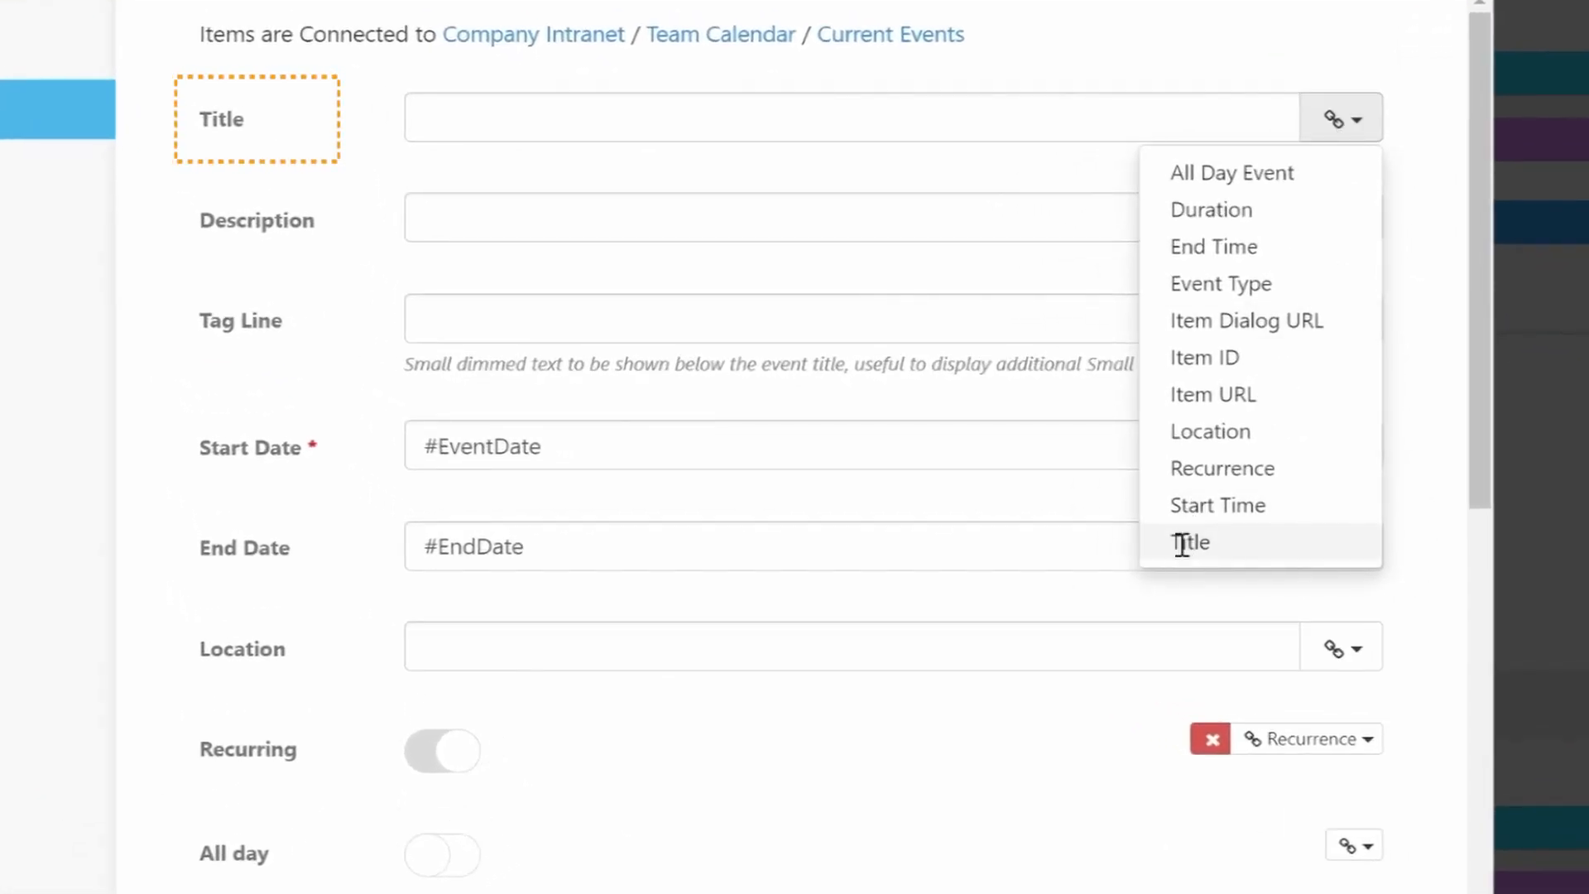
pyautogui.click(1191, 541)
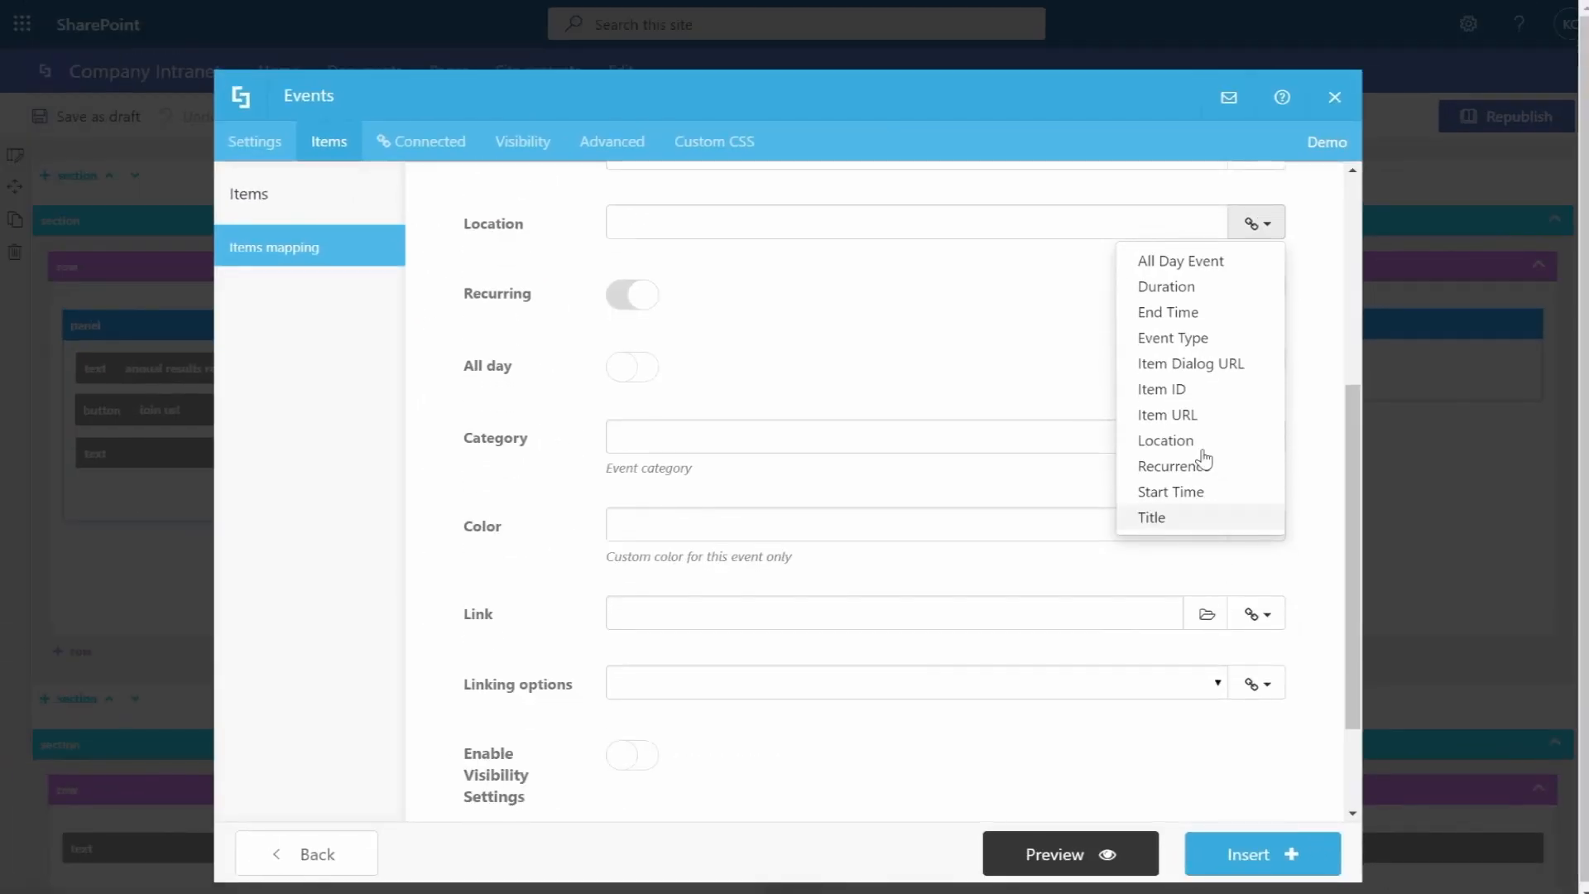
pyautogui.click(1165, 440)
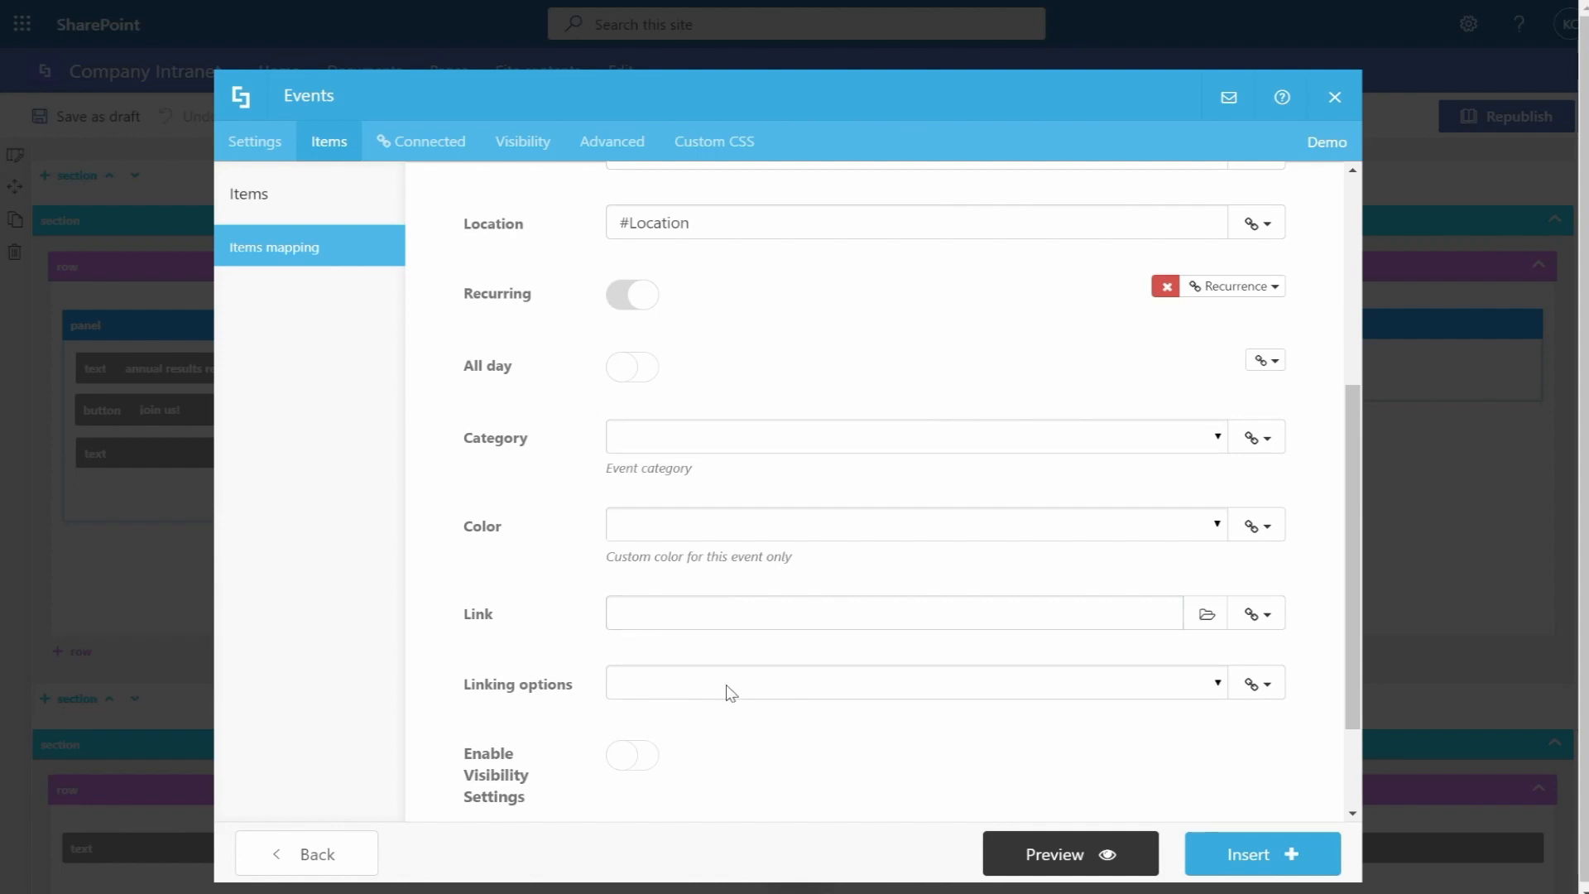
pyautogui.moveTo(1053, 776)
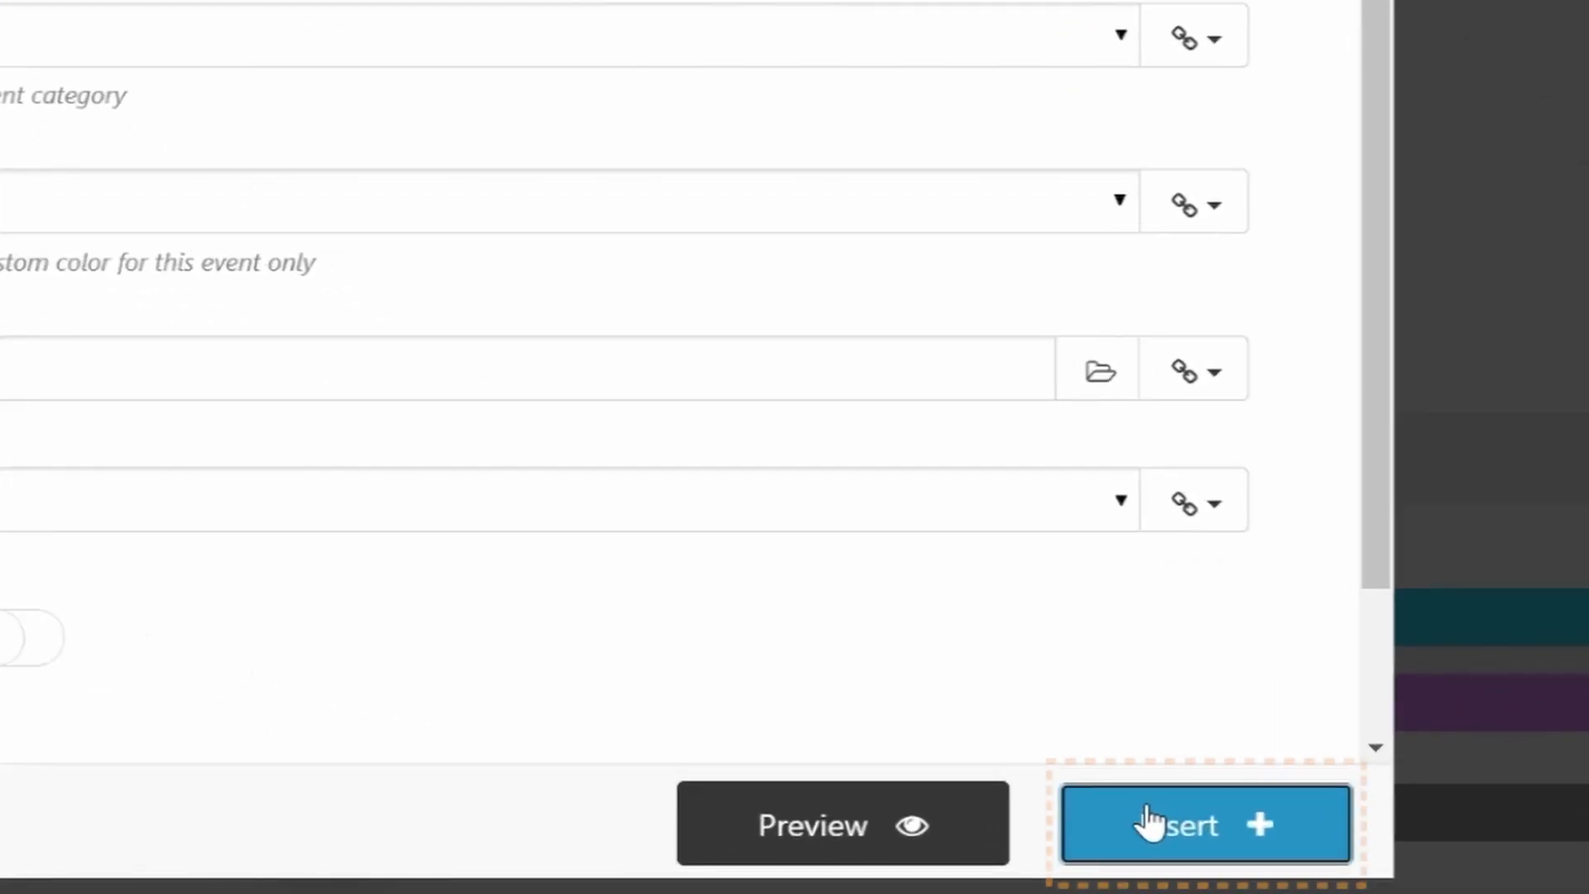
pyautogui.click(1204, 824)
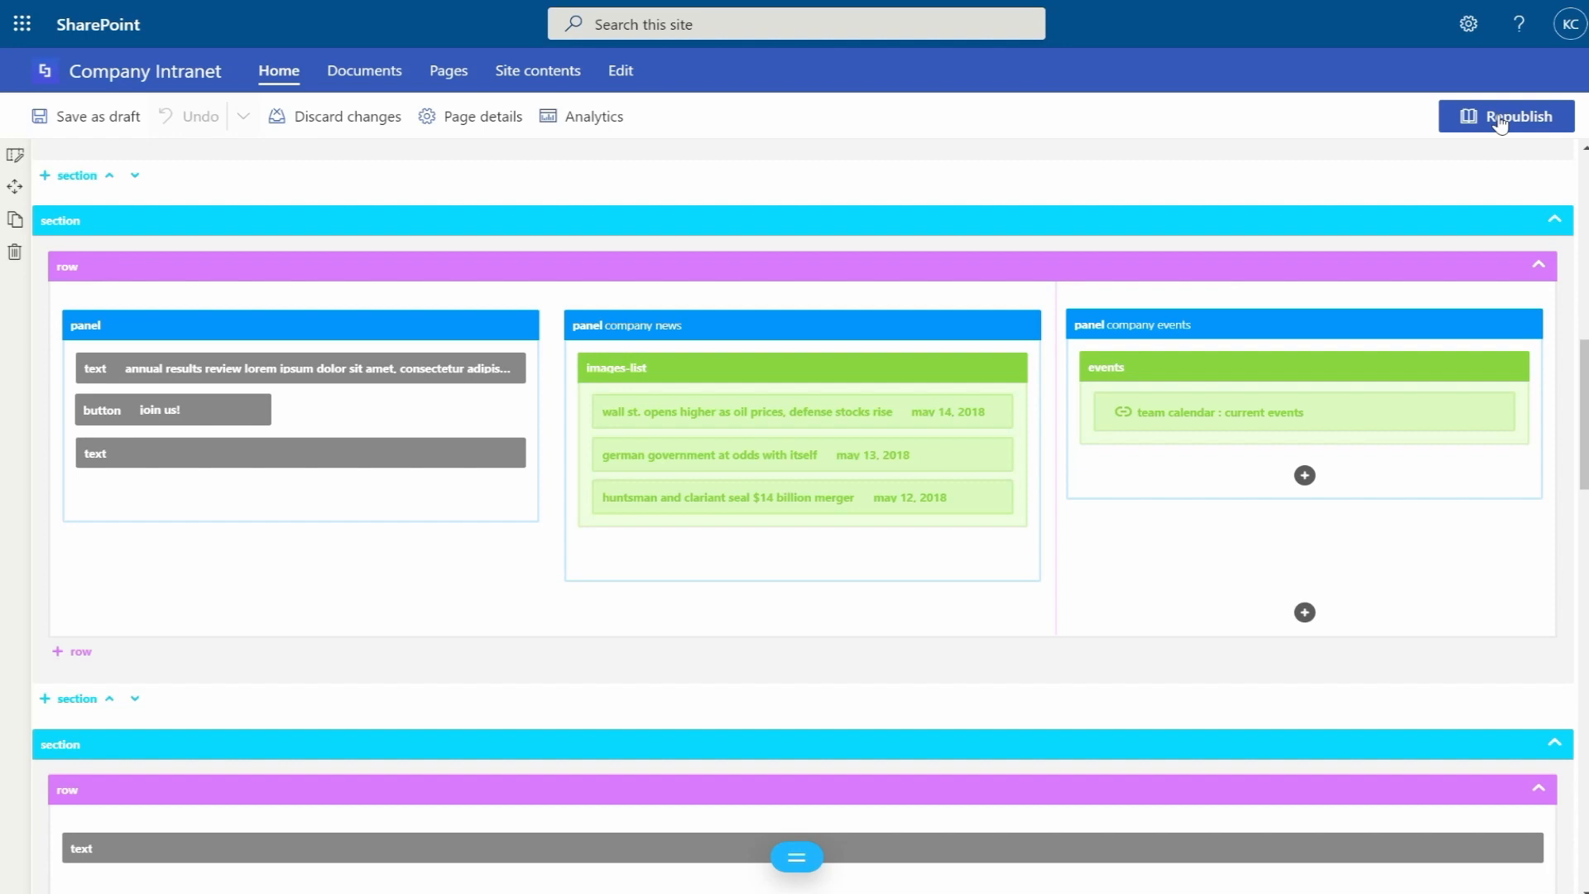
# Republish the page, dismiss the feedback prompt, and scroll to Company Events.
pyautogui.click(1505, 116)
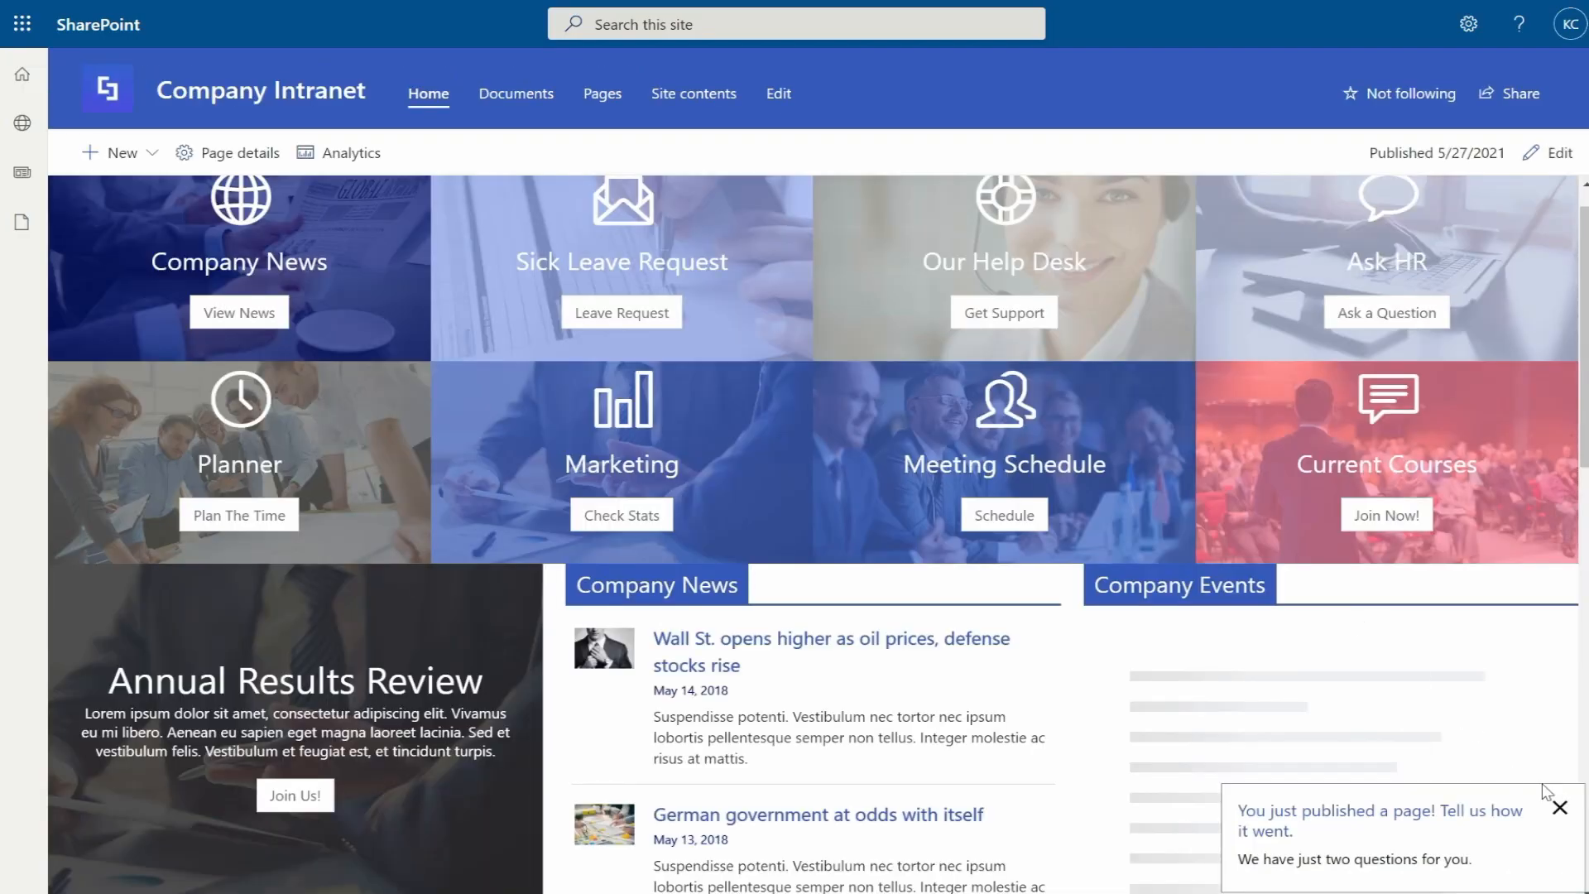
pyautogui.click(1559, 808)
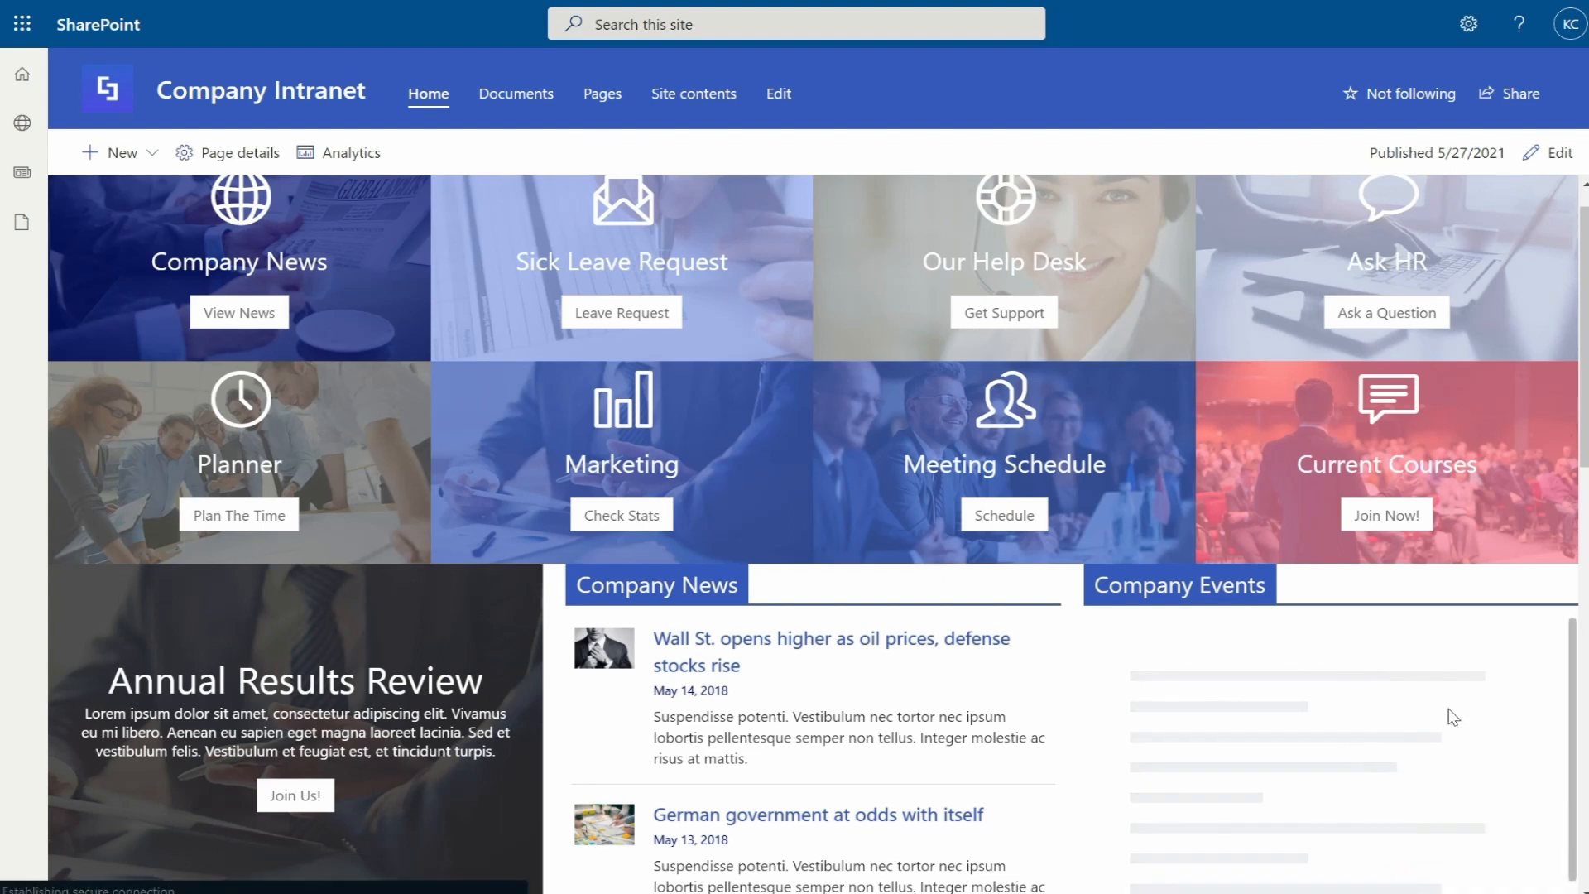
pyautogui.scroll(-3)
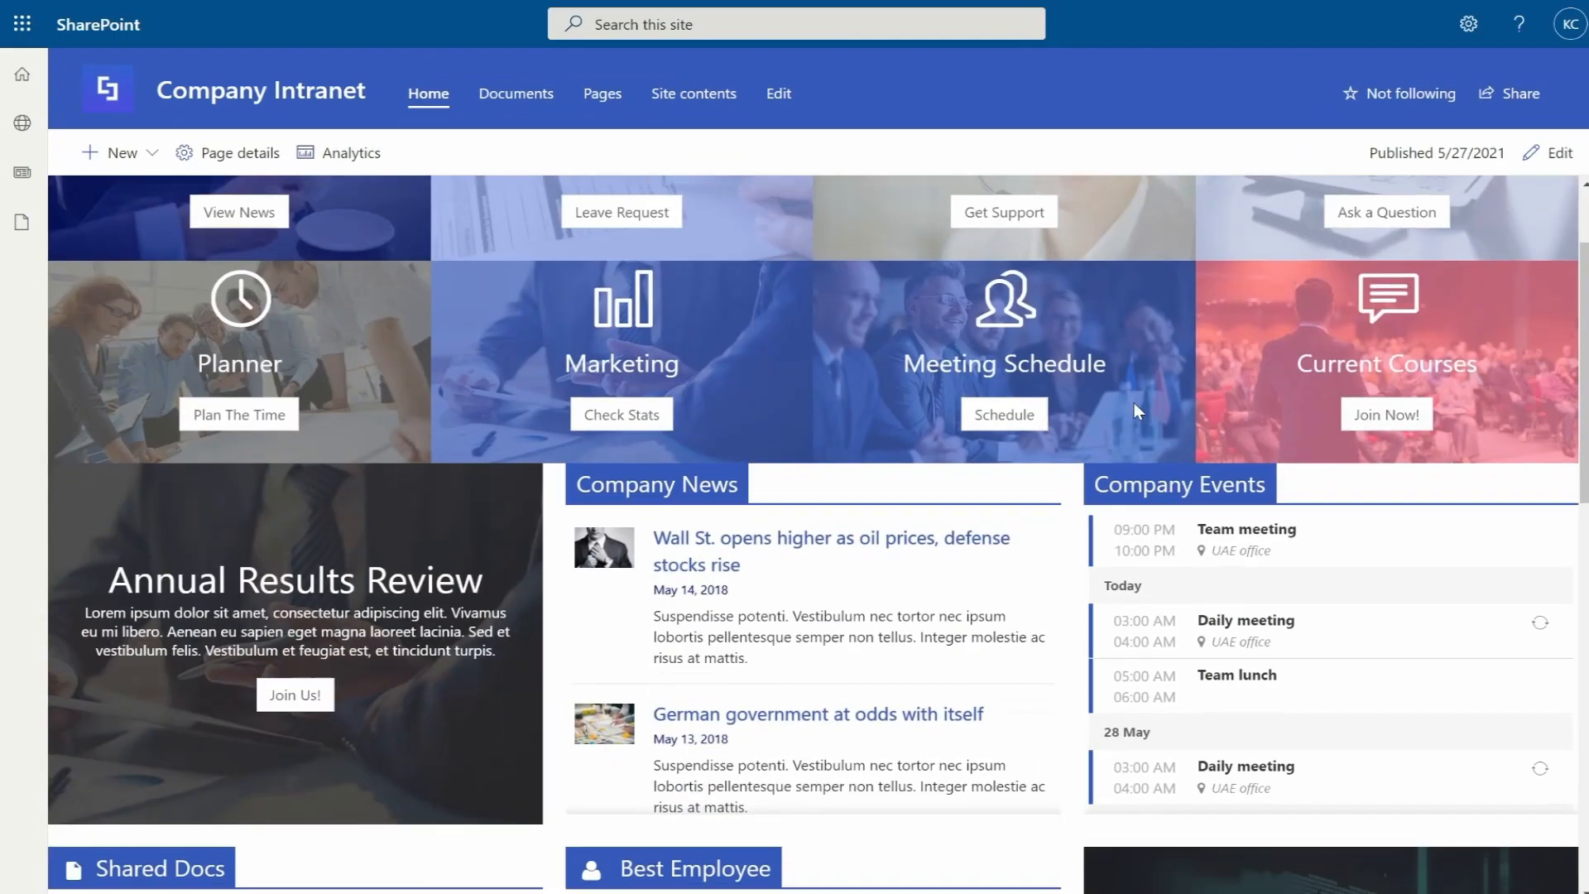
pyautogui.scroll(-3)
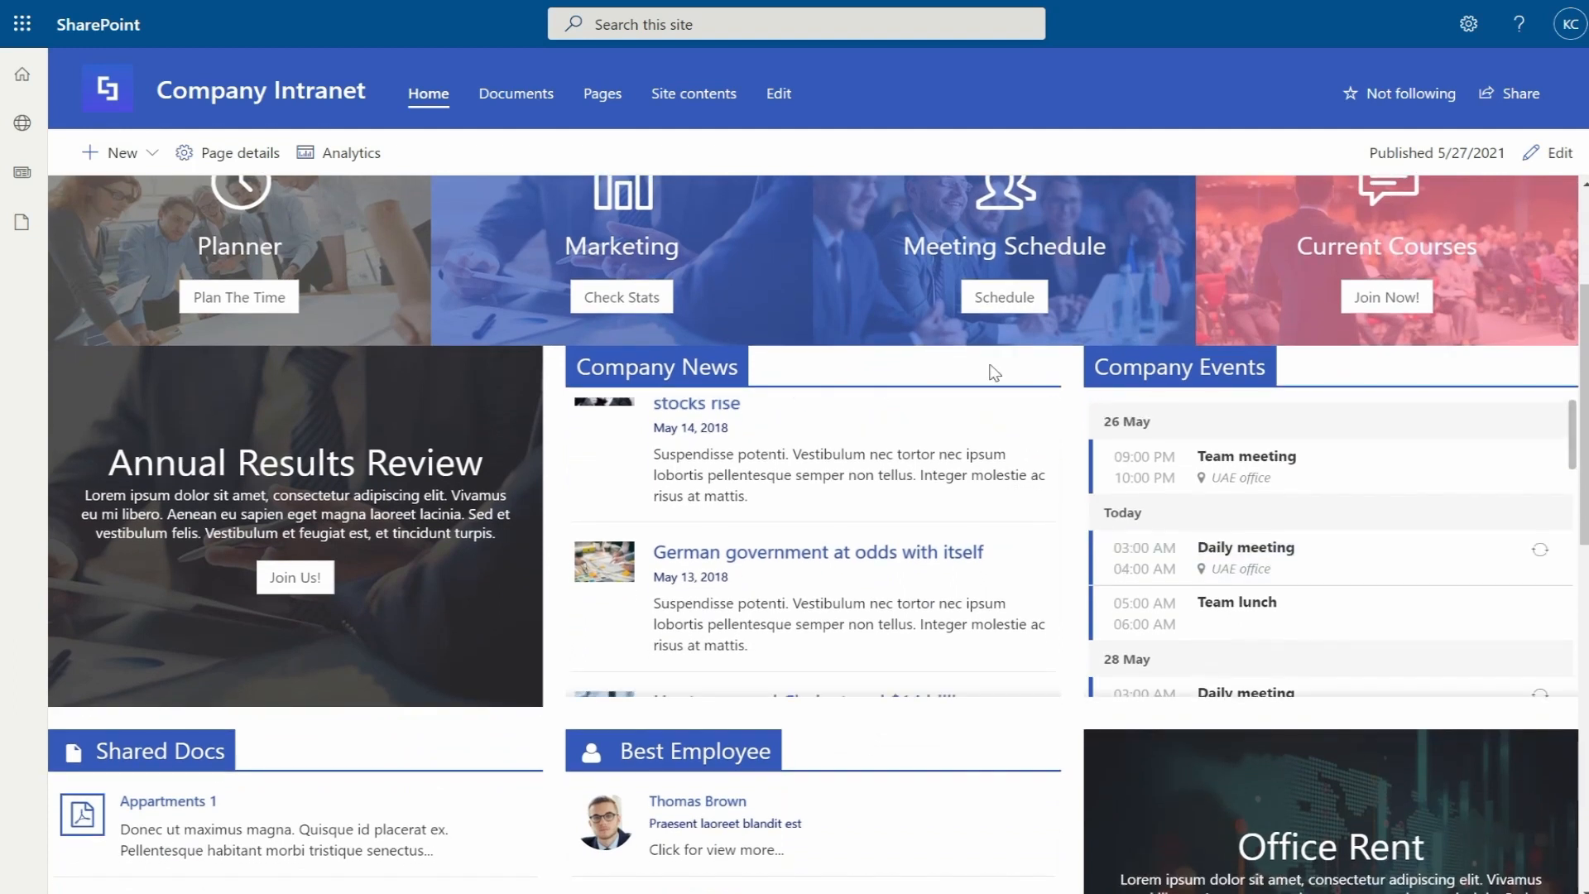
pyautogui.scroll(-3)
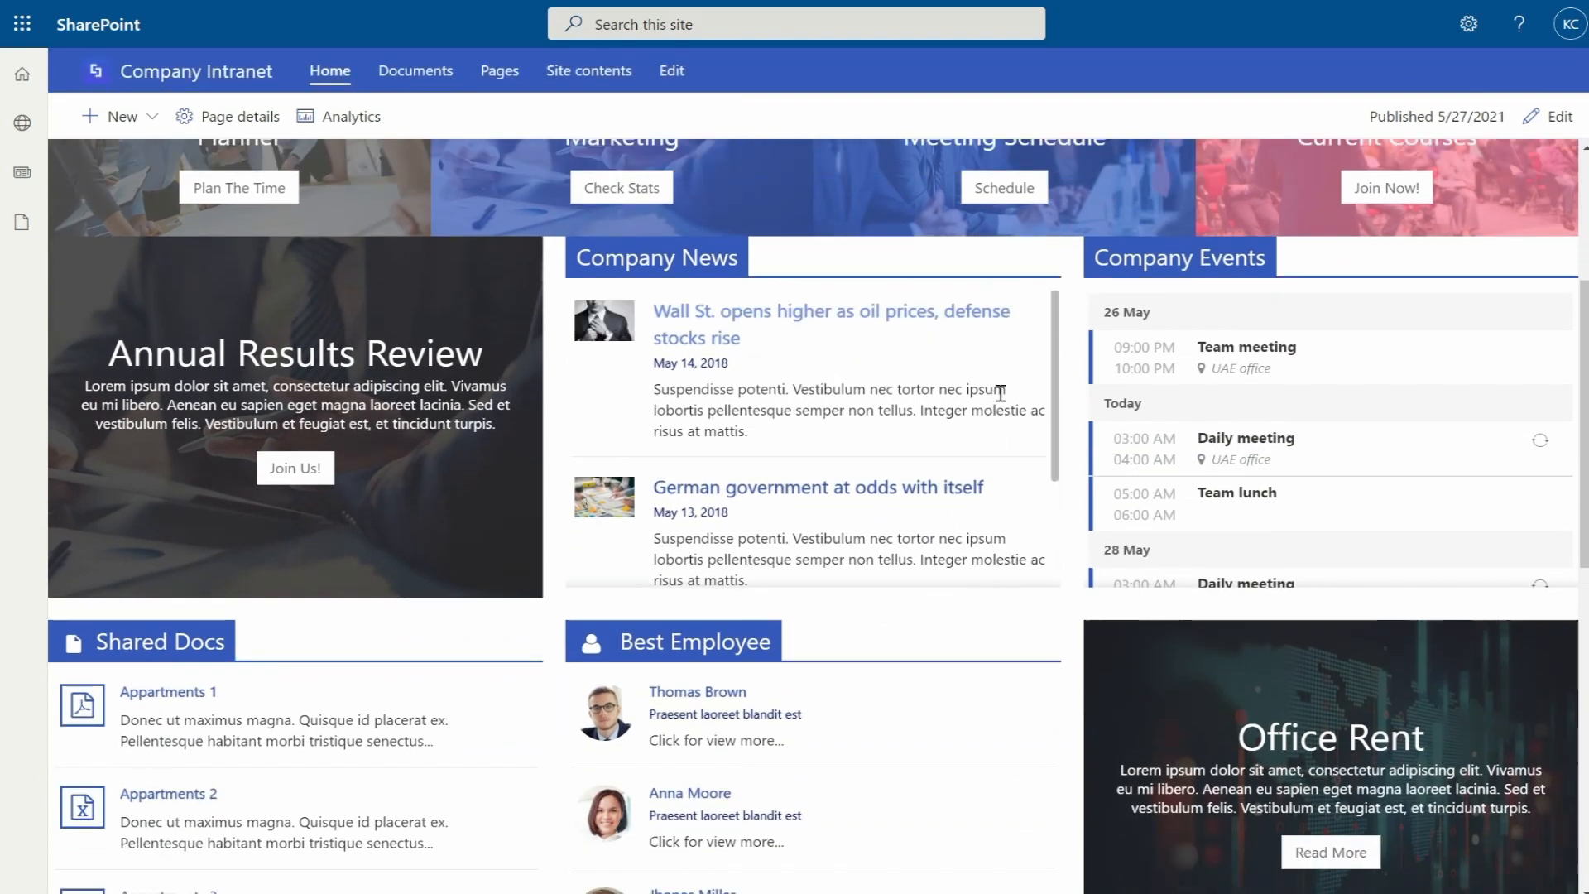